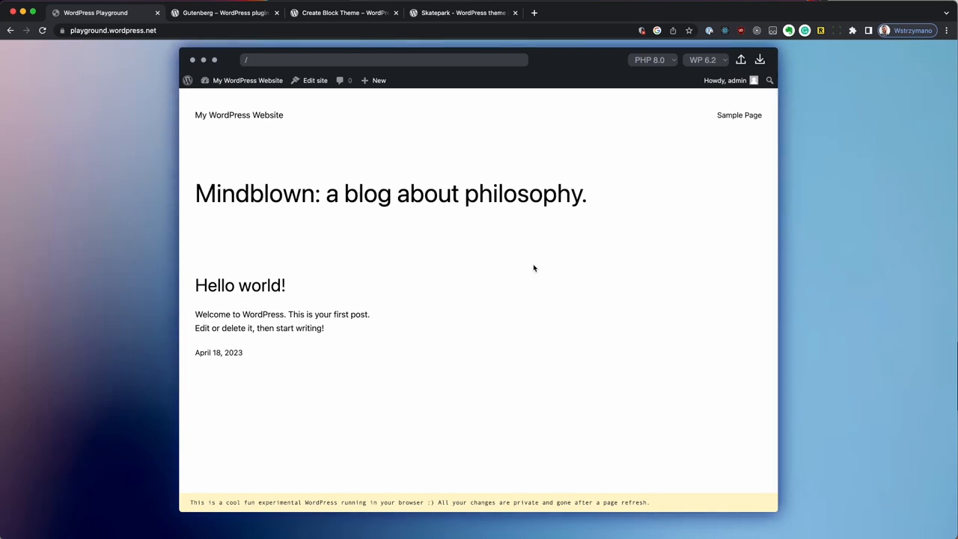
mouse_move(715, 106)
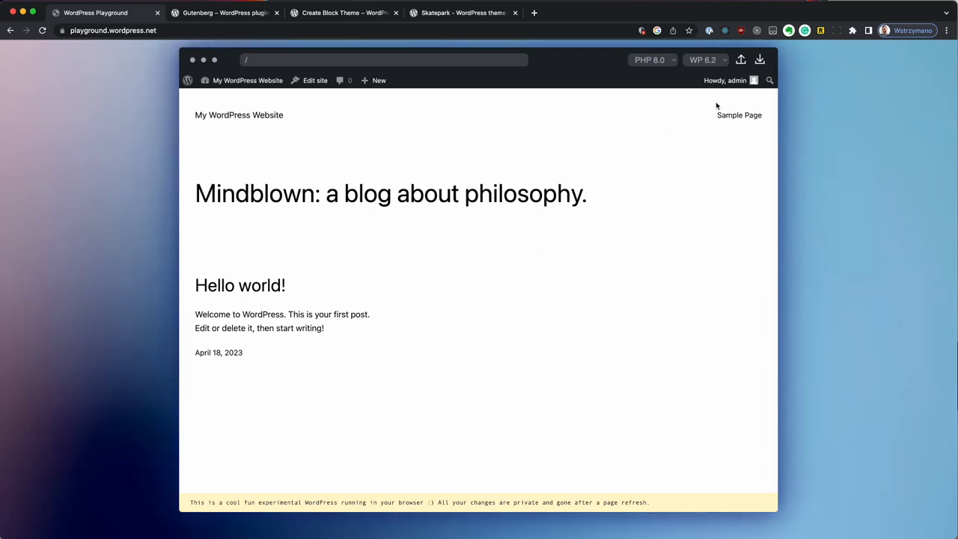
Go from the home page to the Sample Page, then the admin Dashboard, then the Gutenberg plugin page.
click(739, 114)
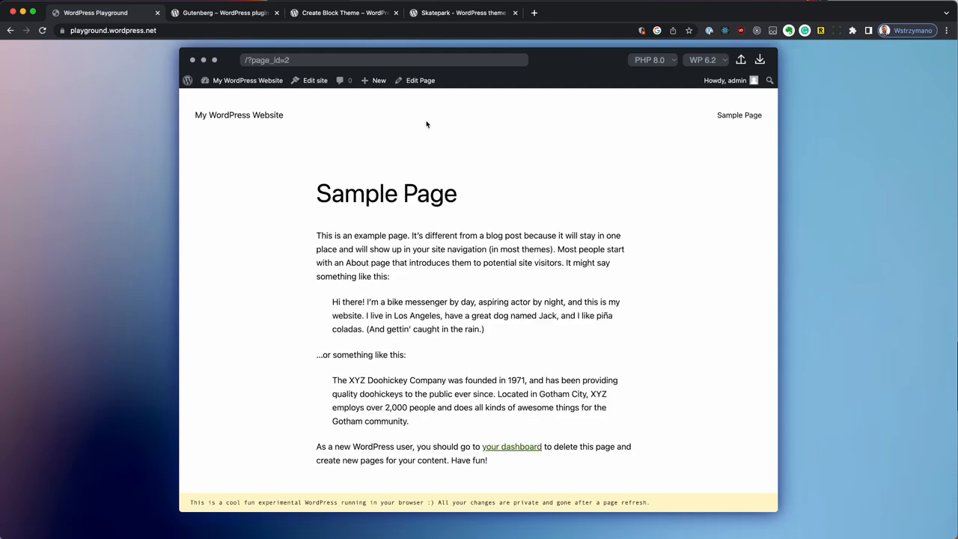
mouse_move(308, 81)
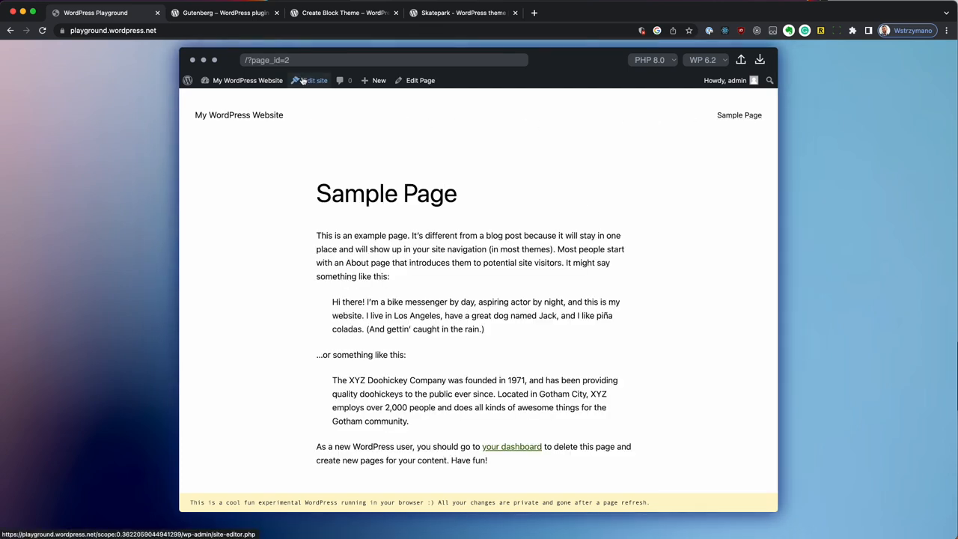
click(512, 446)
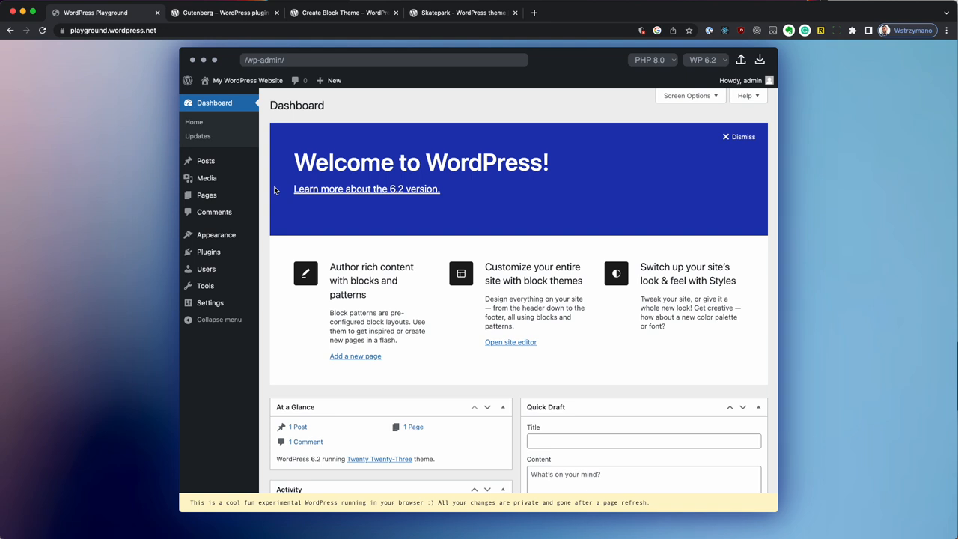
mouse_move(286, 292)
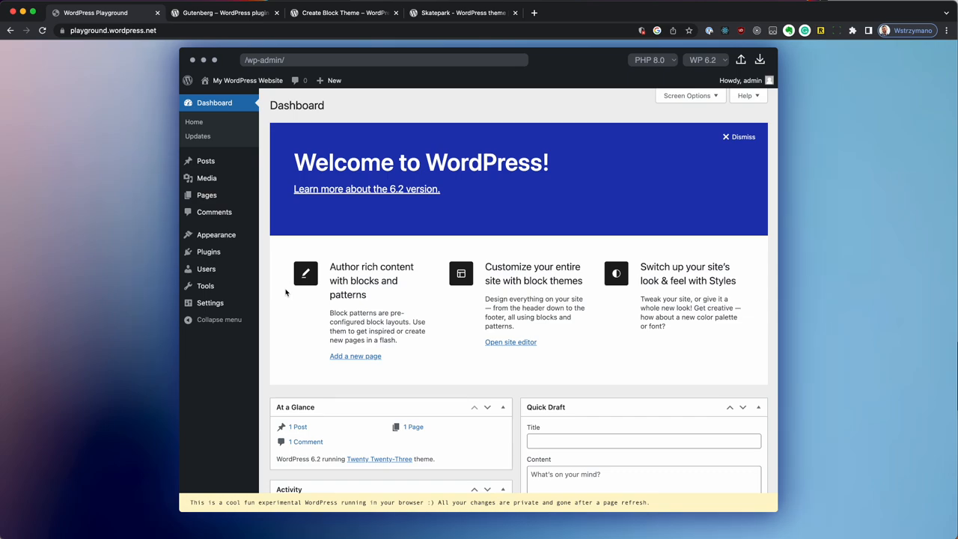
click(225, 12)
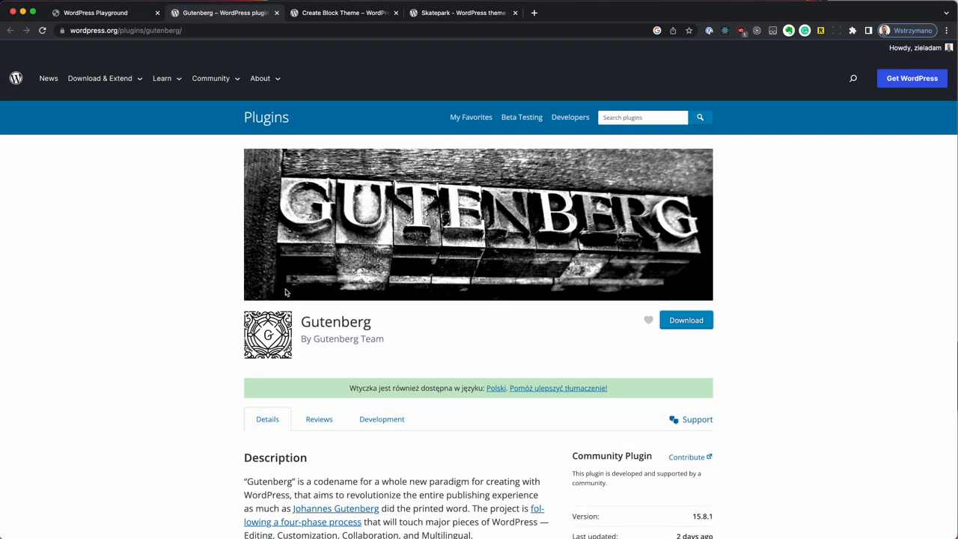
View the Create Block Theme plugin page, then return to the Playground admin Dashboard.
click(341, 12)
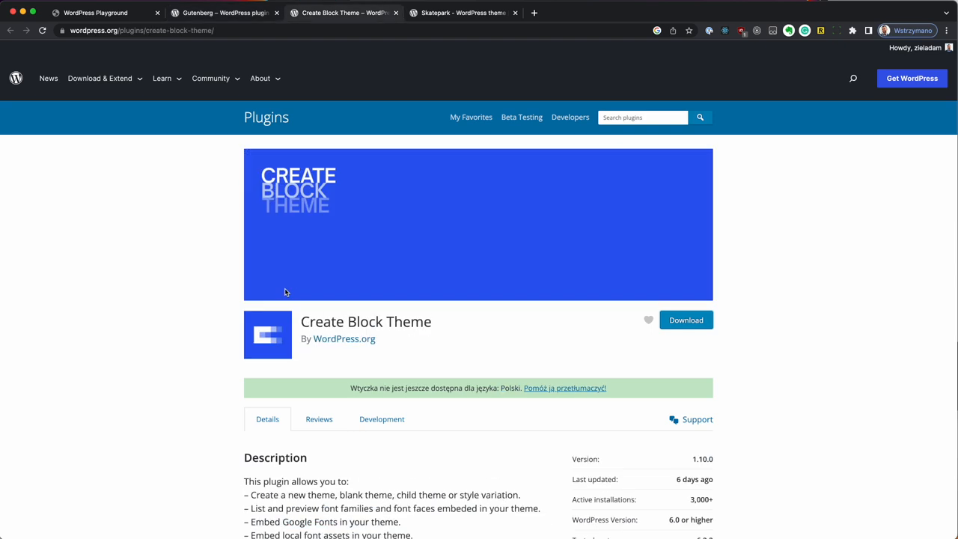
click(460, 12)
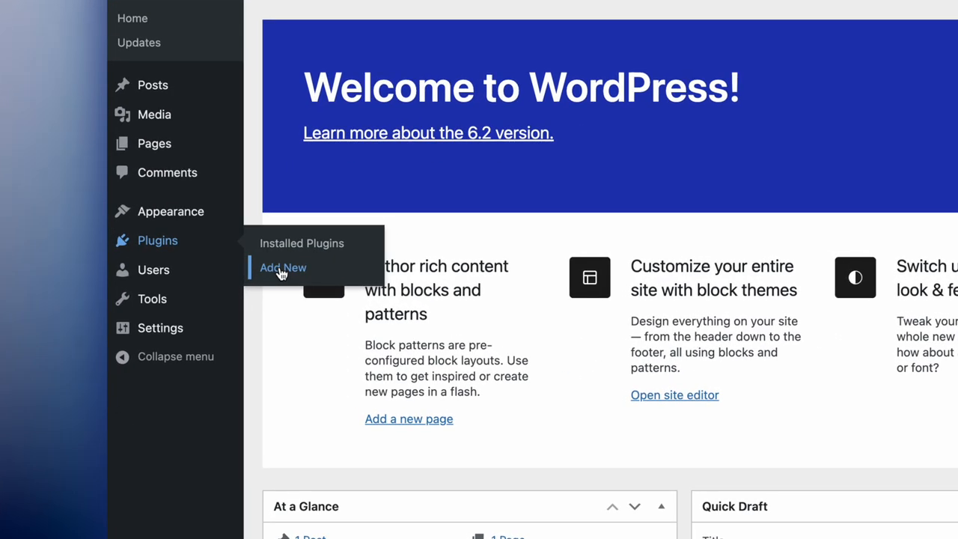
Upload gutenberg.15.8.1.zip via Add Plugins, install it and activate Gutenberg.
click(282, 267)
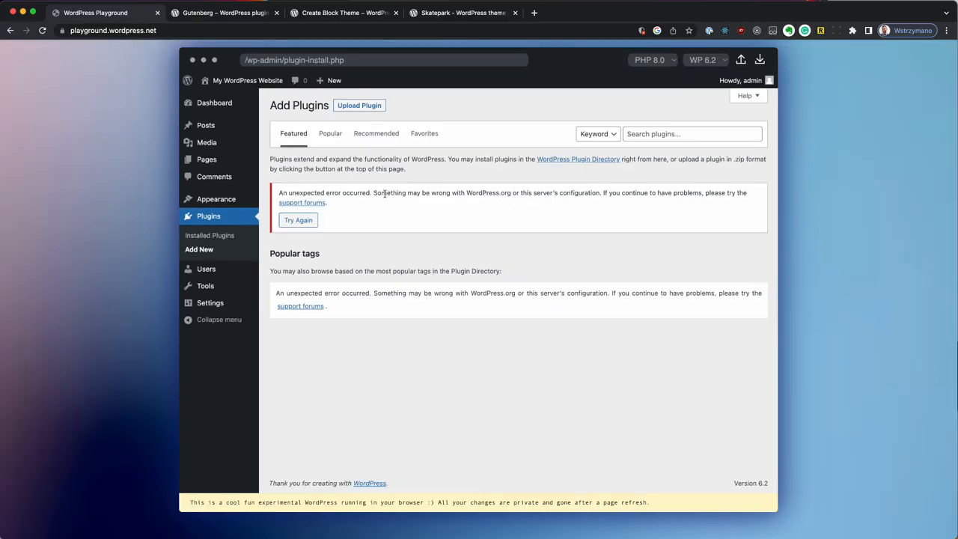
mouse_move(362, 121)
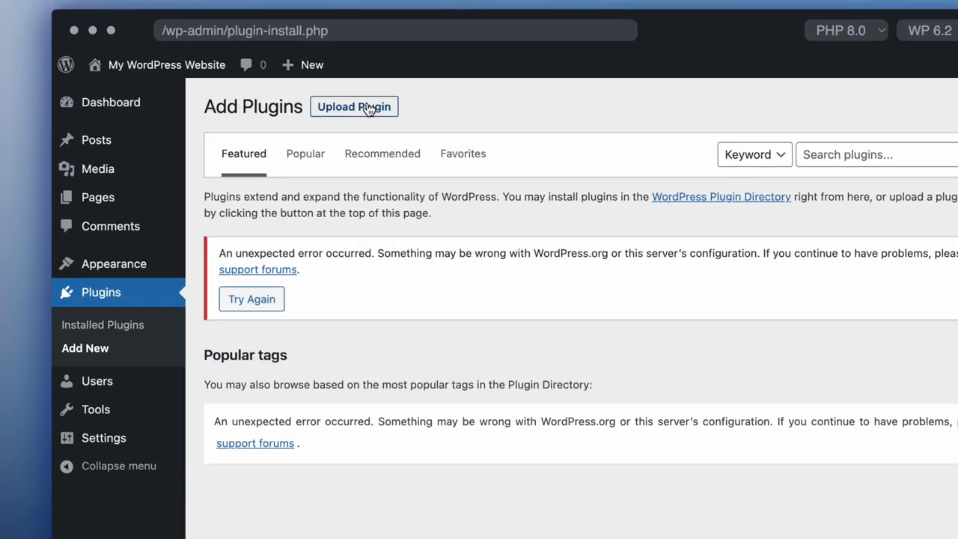
click(353, 106)
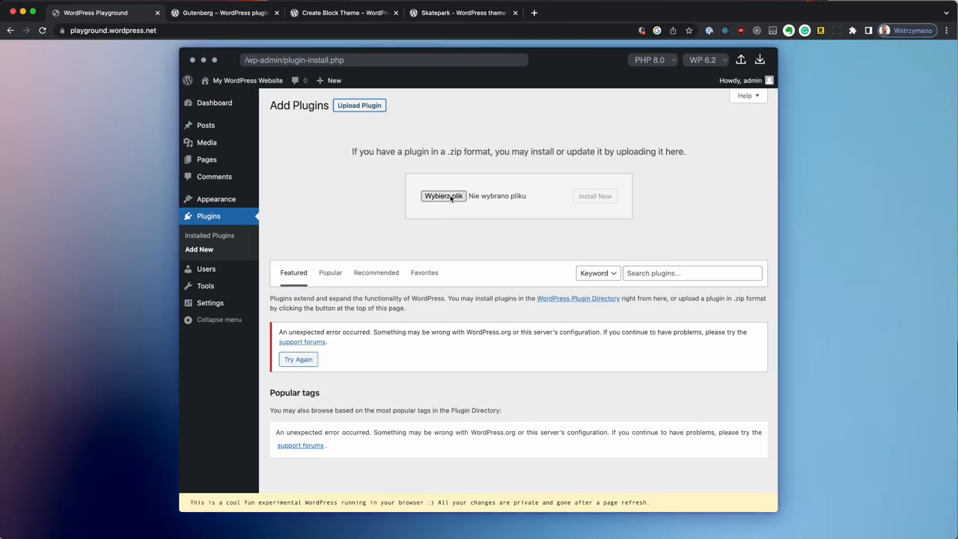
mouse_move(455, 239)
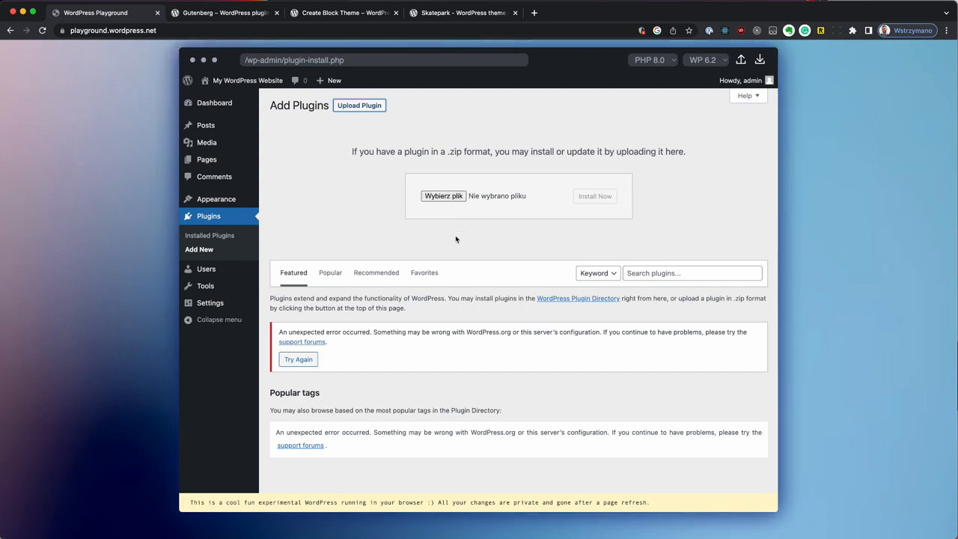
click(443, 195)
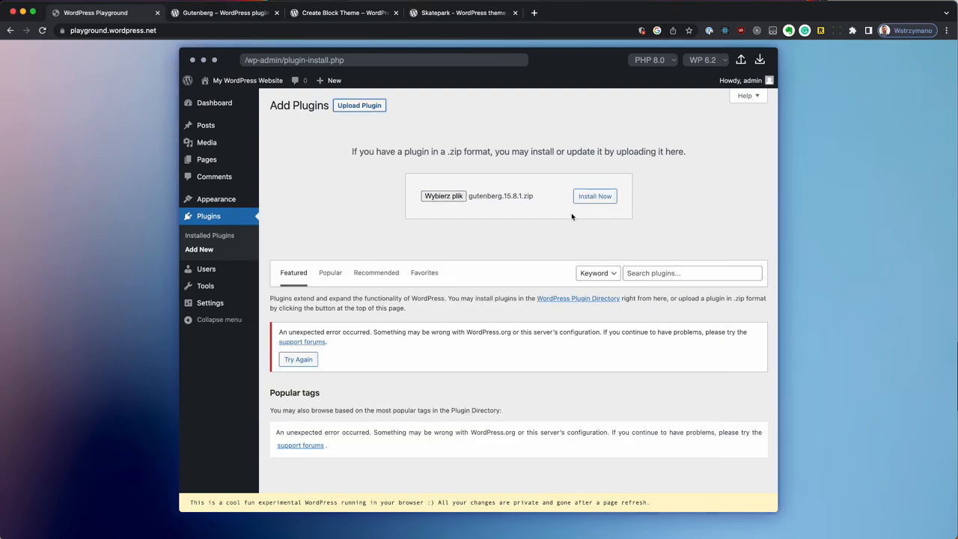
click(594, 195)
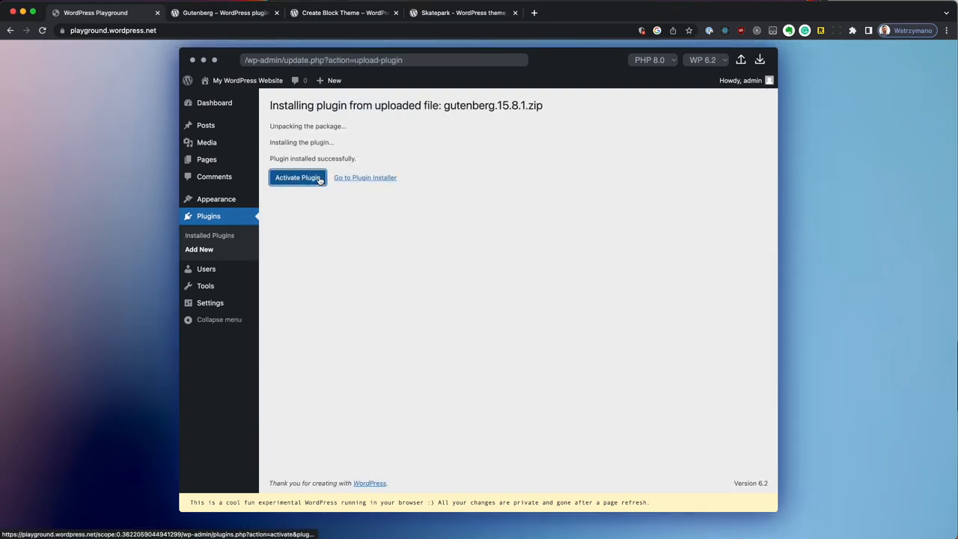
click(296, 177)
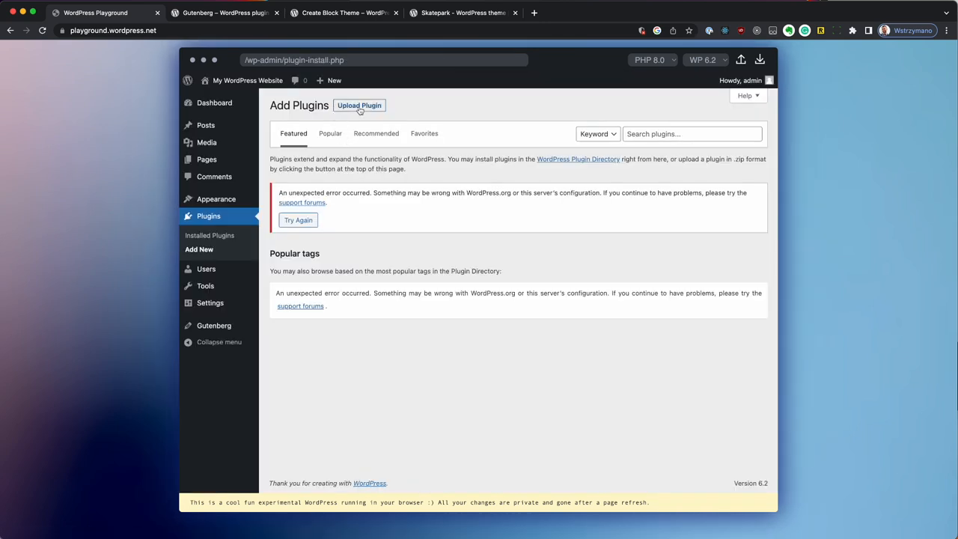
Drop create-block-theme.1.10.0.zip into the upload form, install and activate it.
click(359, 105)
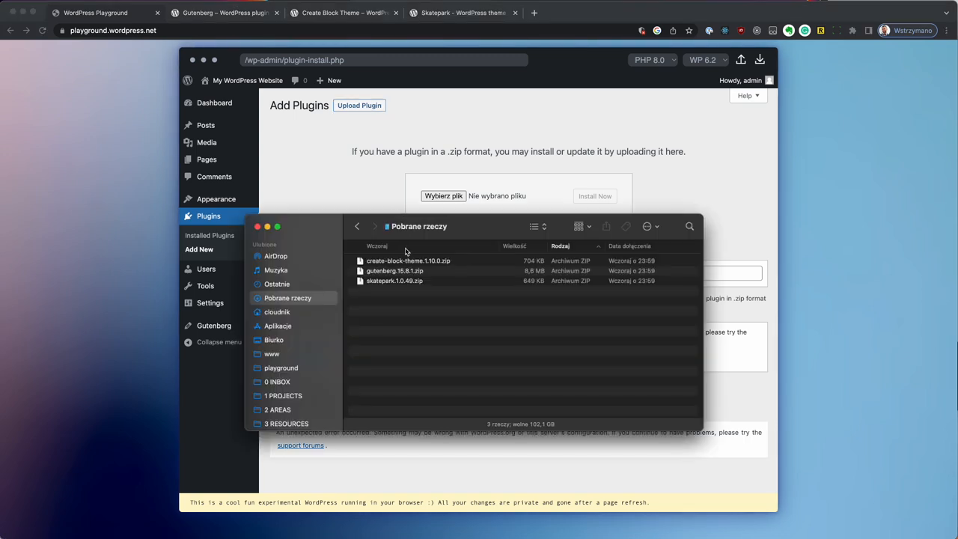
drag(407, 260, 437, 200)
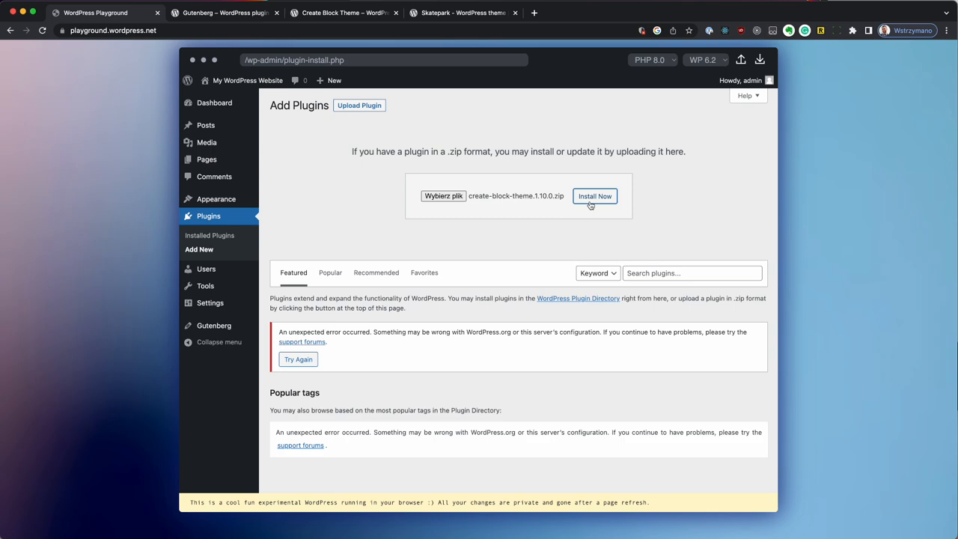
click(595, 195)
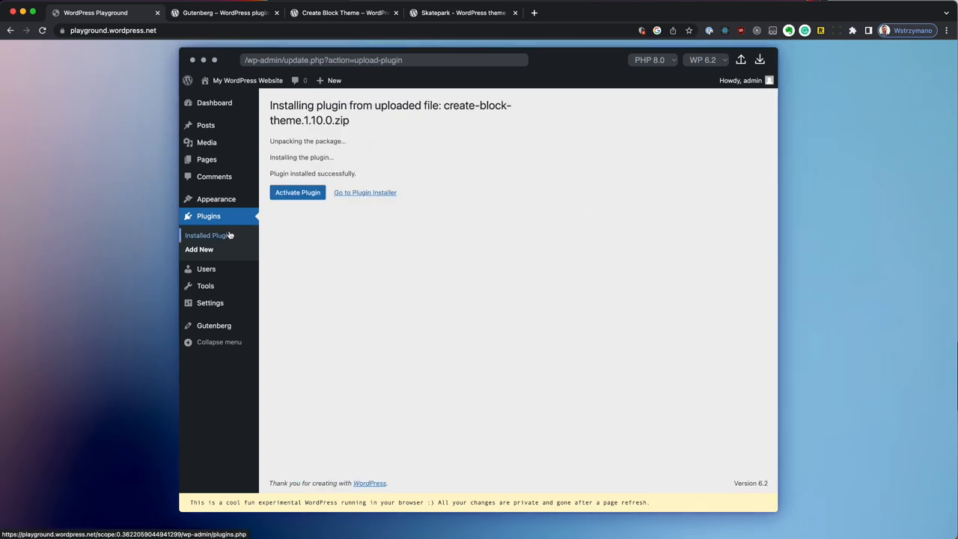
click(296, 192)
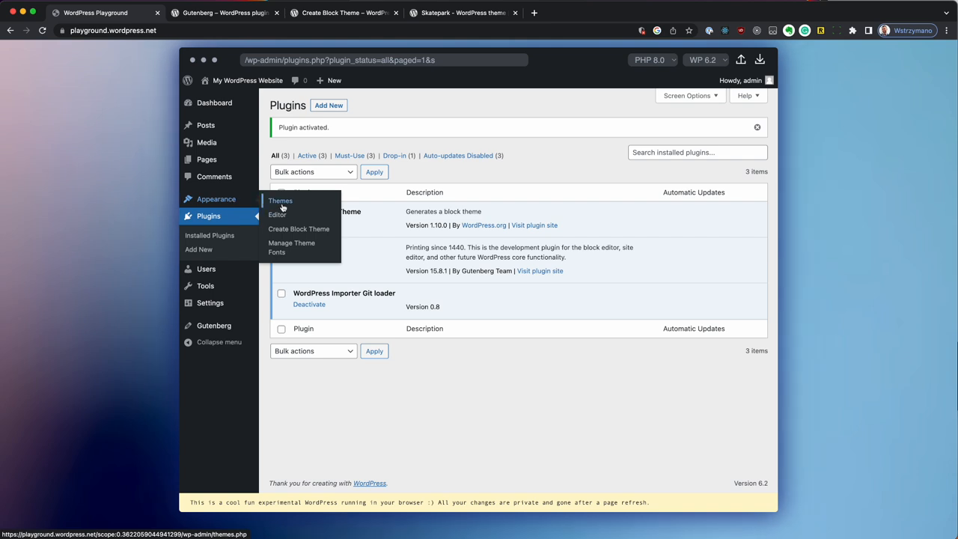
Install skatepark.1.0.49.zip from Themes, activate Skatepark and view the public site.
click(282, 201)
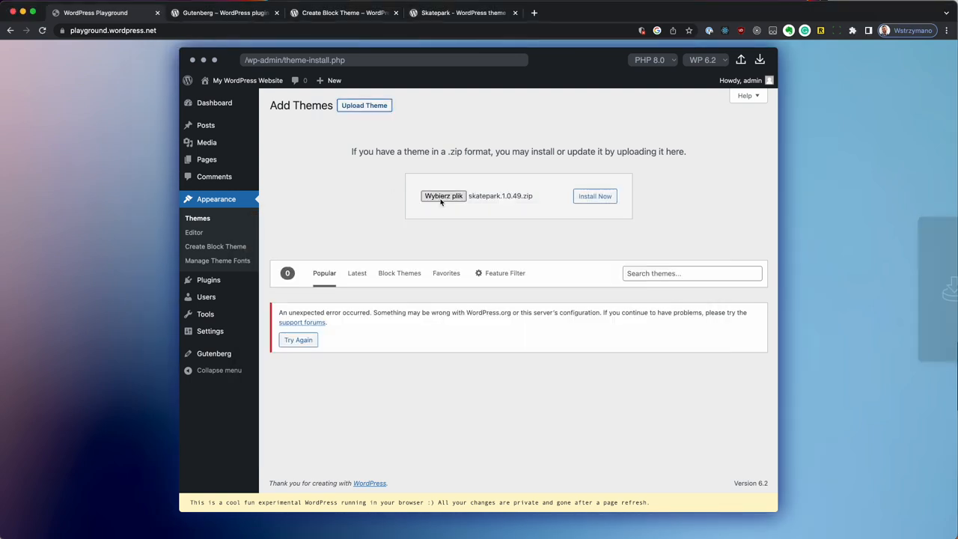
click(594, 194)
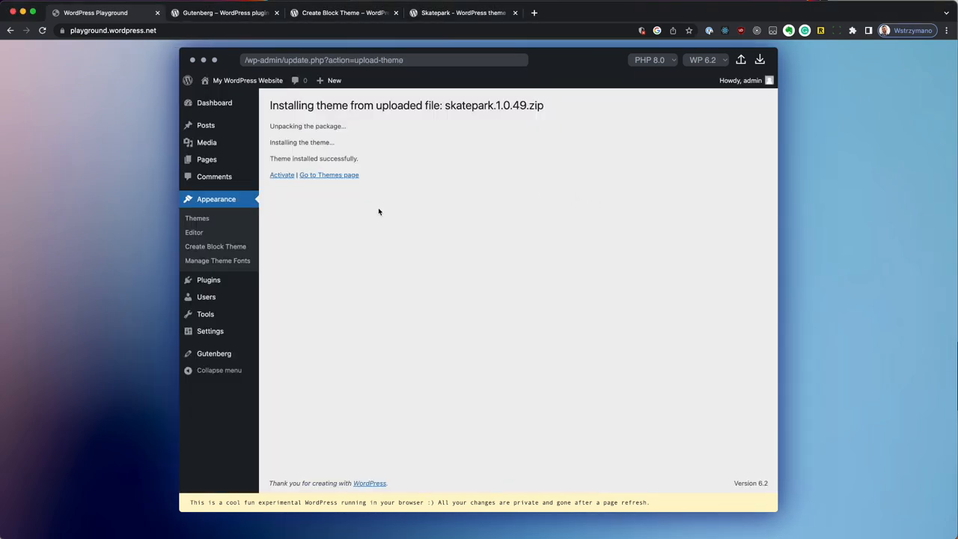
click(329, 174)
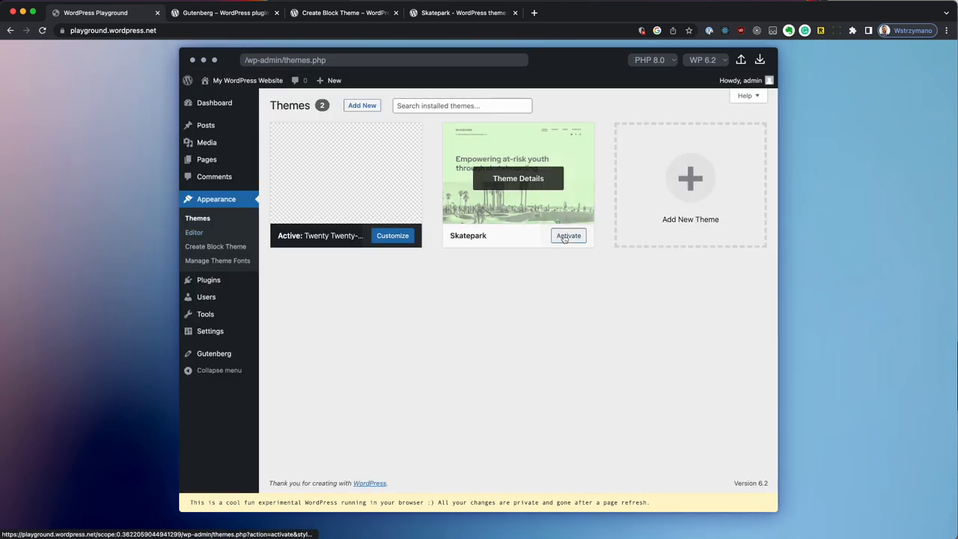
click(568, 235)
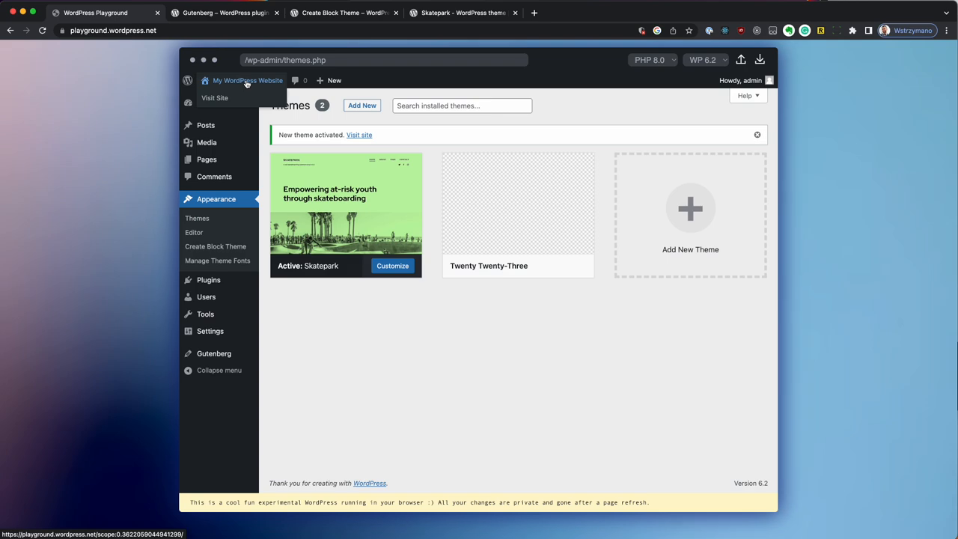
click(215, 98)
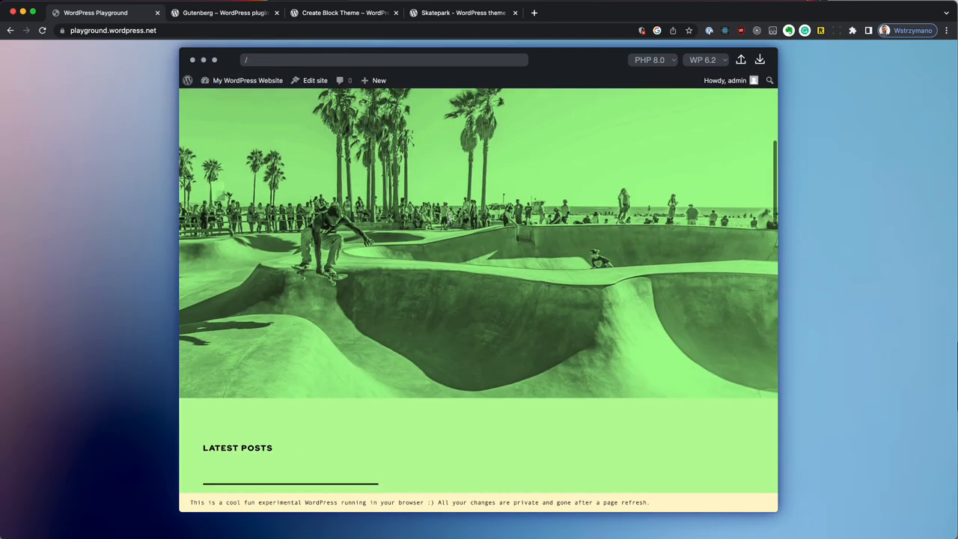
scroll(up, 3)
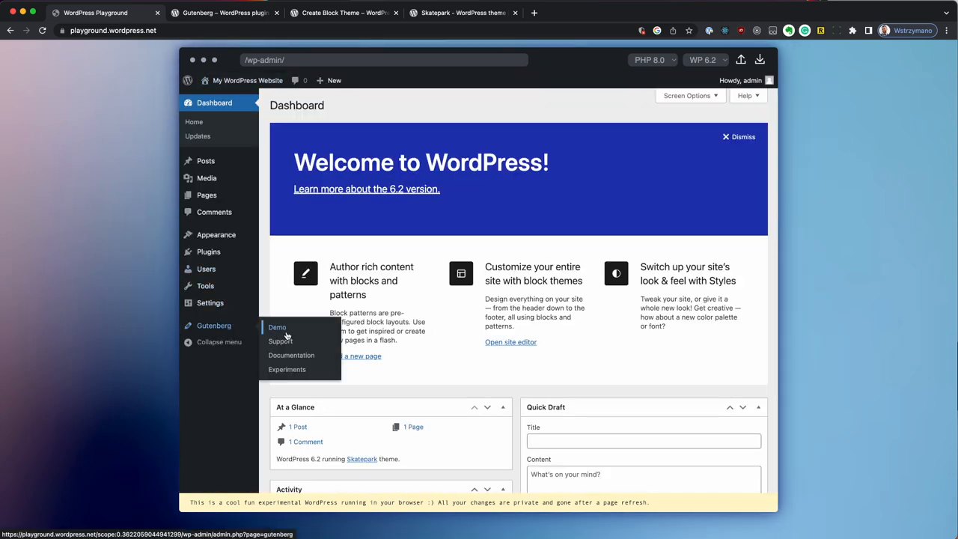
Open the Gutenberg demo post in the editor, then reload Playground to reset the site.
click(276, 327)
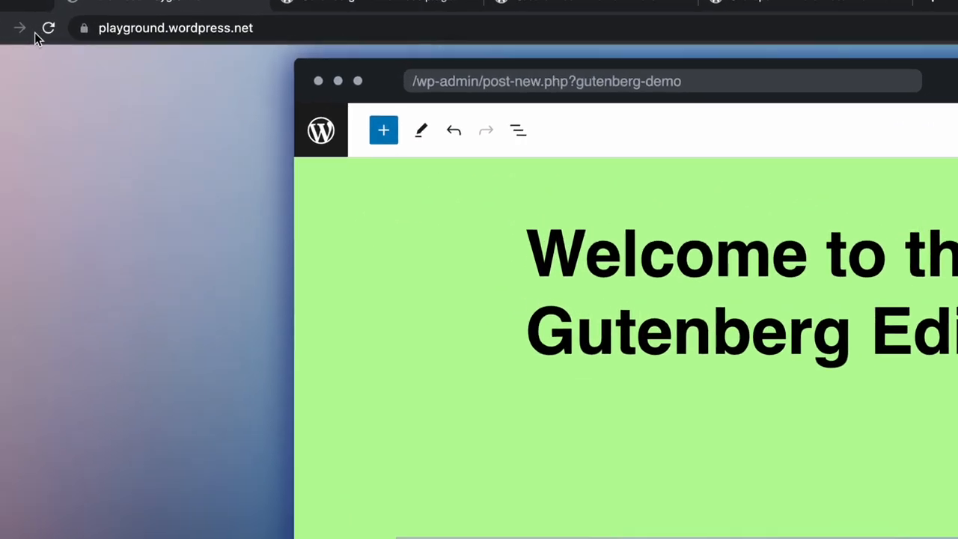
click(48, 27)
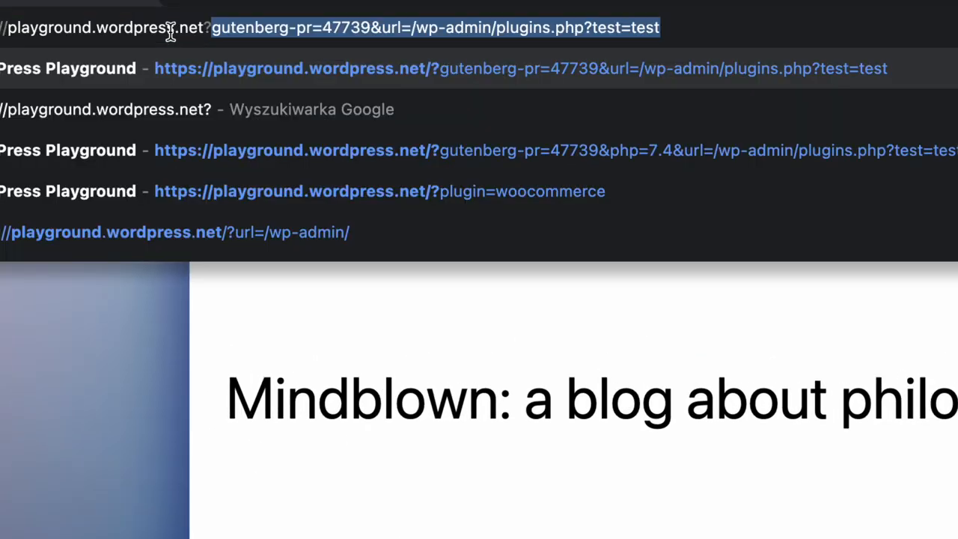
Append ?theme=skatepark&plugin=gutenberg&plugin=create-block-theme to the Playground URL.
text(?theme=)
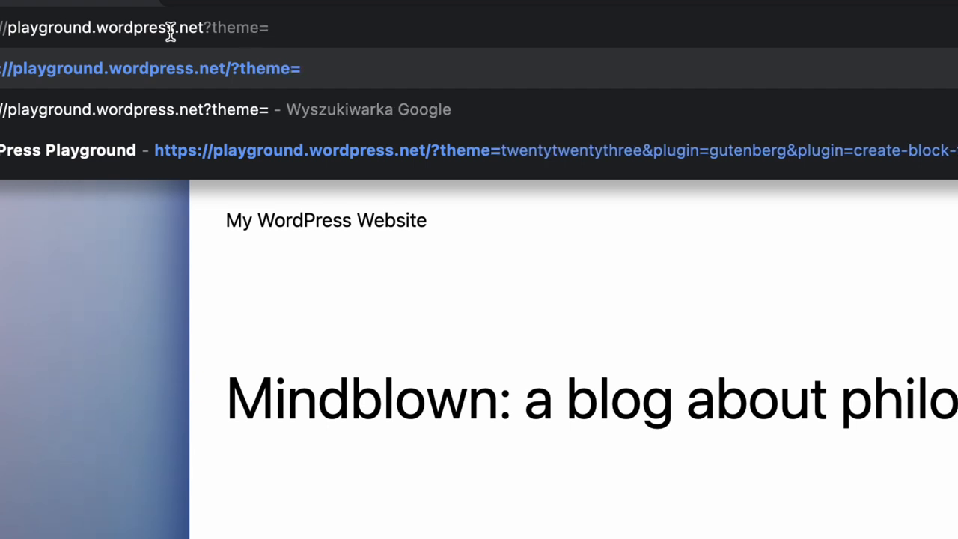
text(skatepar)
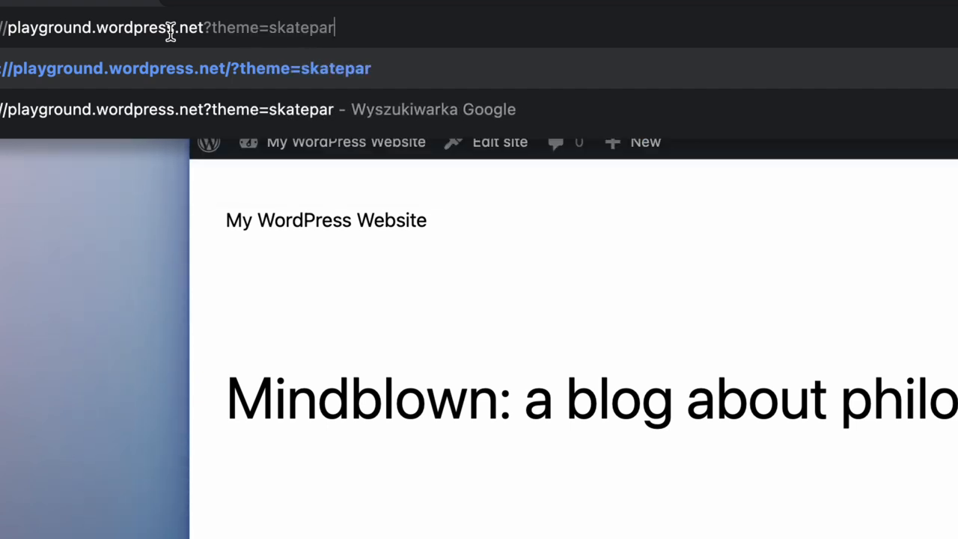
text(k&plugin=gutenberg&plugin=)
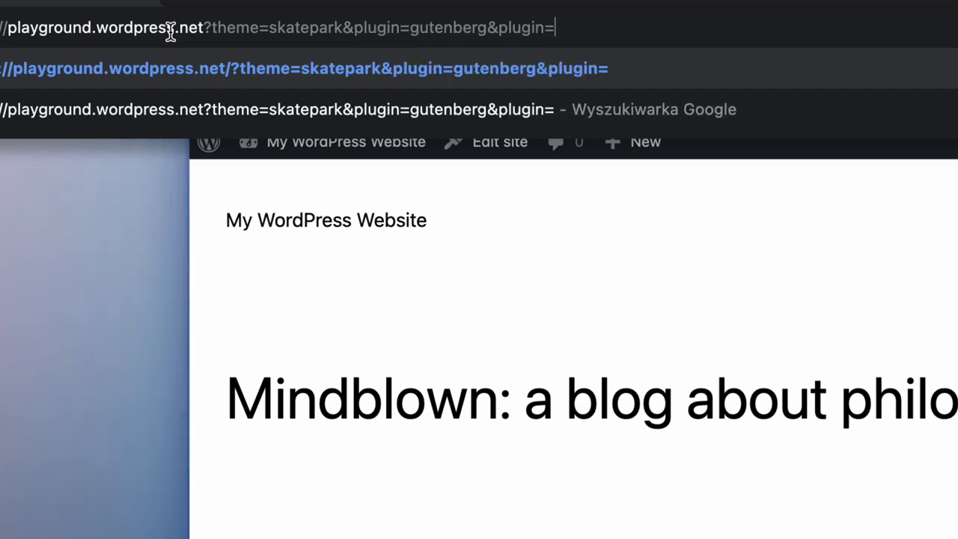
text(create-block-theme)
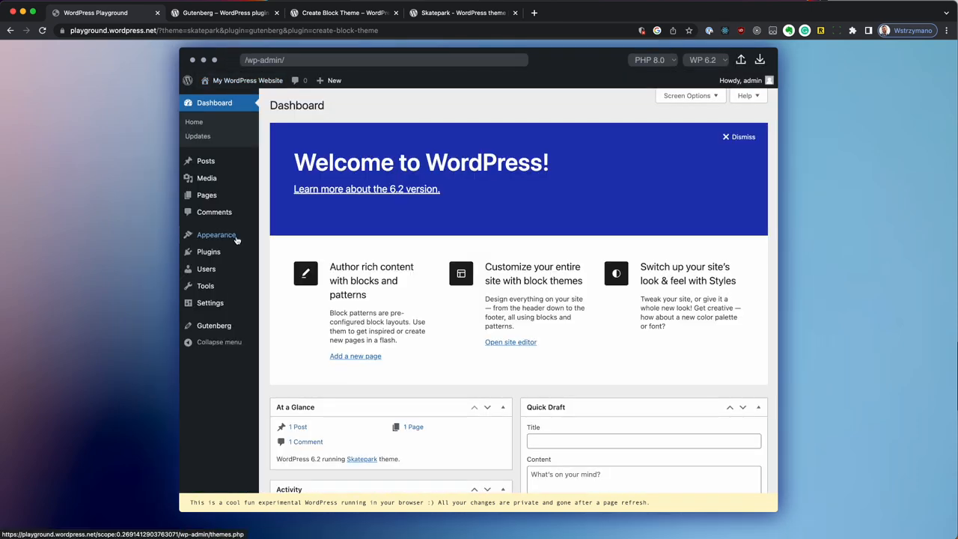
Confirm Gutenberg and Create Block Theme are active in Plugins, then show All Posts.
click(209, 251)
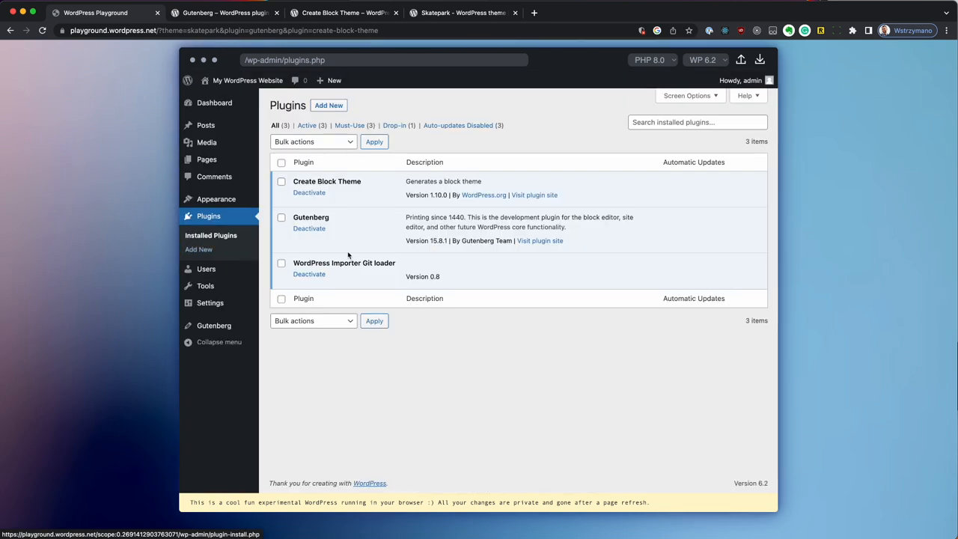
mouse_move(329, 238)
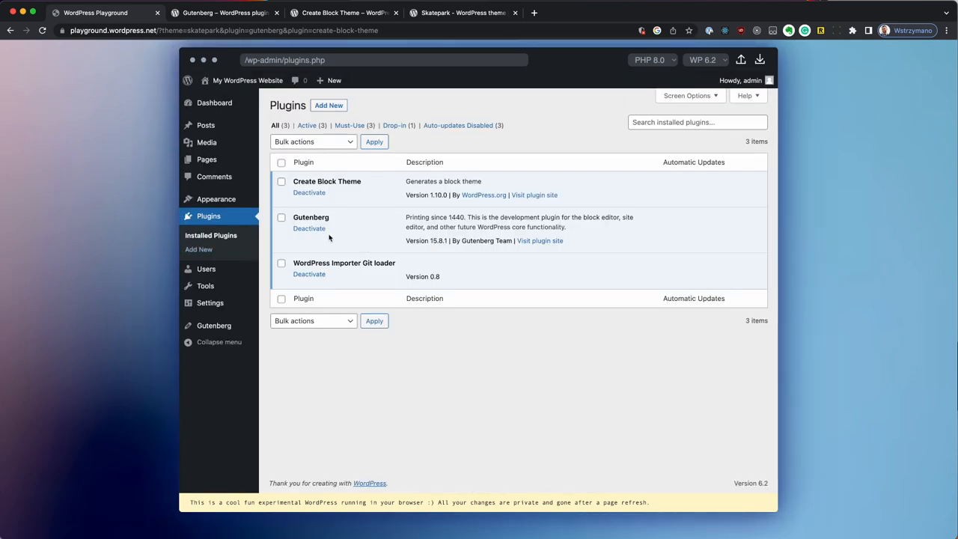
click(214, 325)
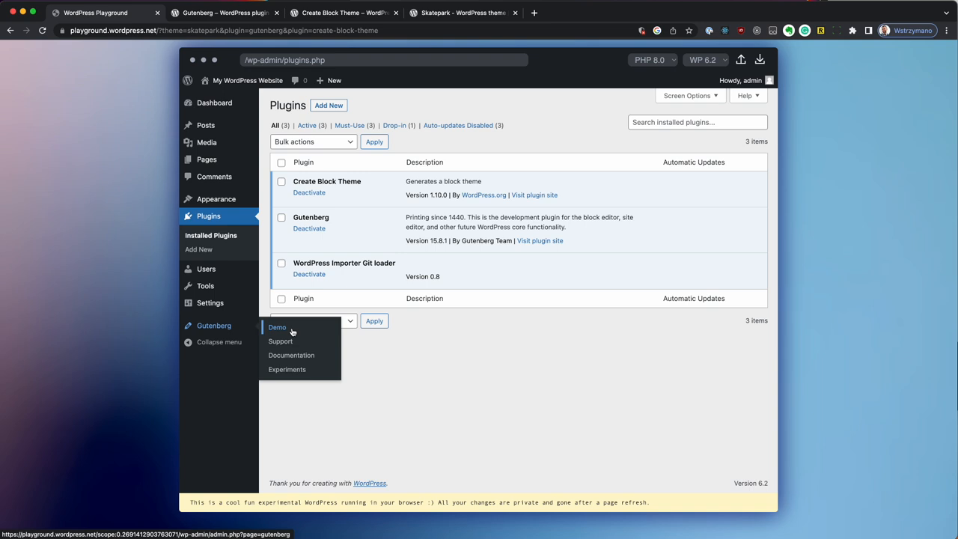
click(276, 326)
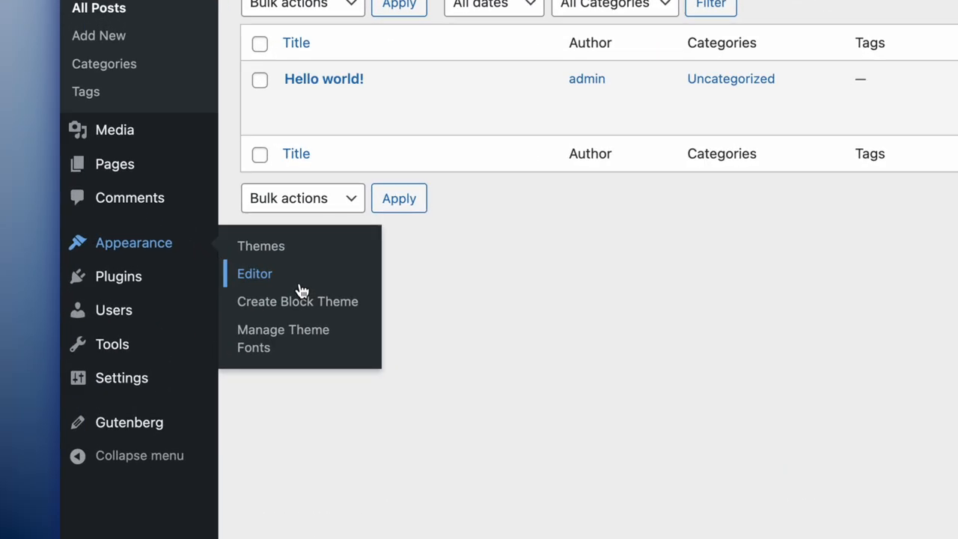
In the Site Editor's global Styles, make the background Pale cyan blue and adjust the text colour.
click(254, 272)
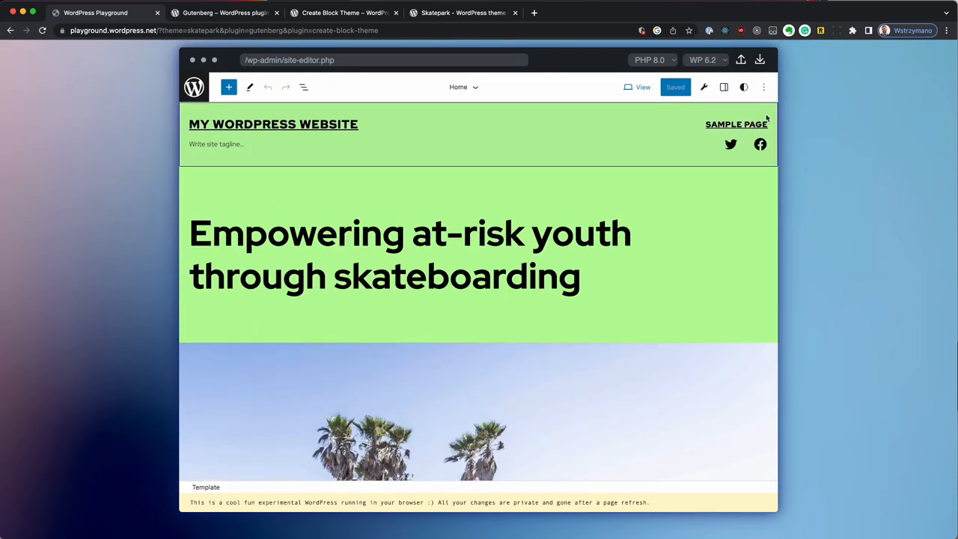
click(742, 87)
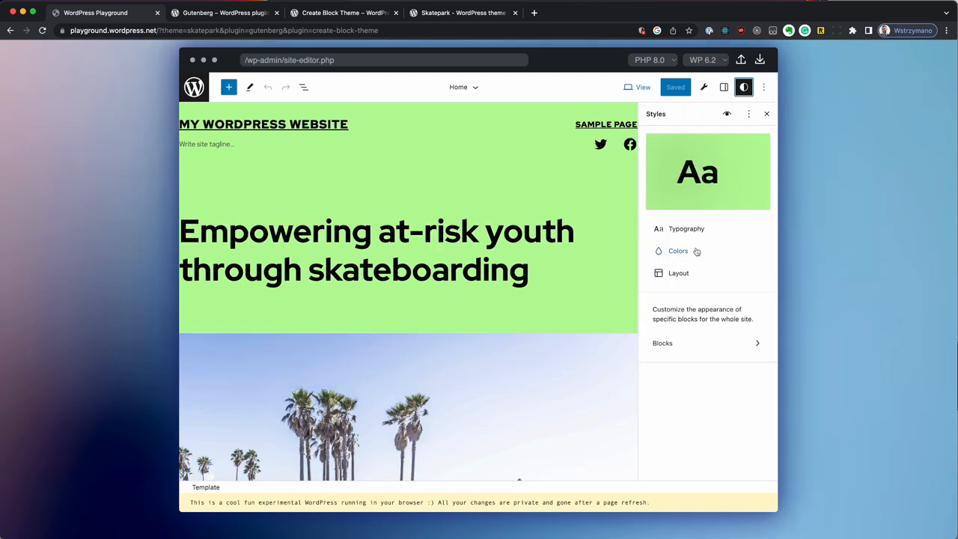
click(676, 251)
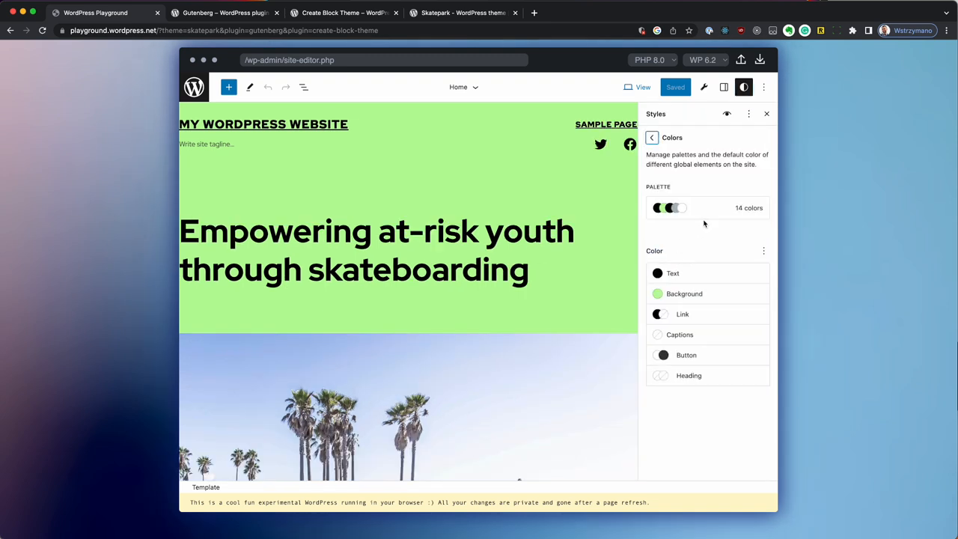
click(684, 293)
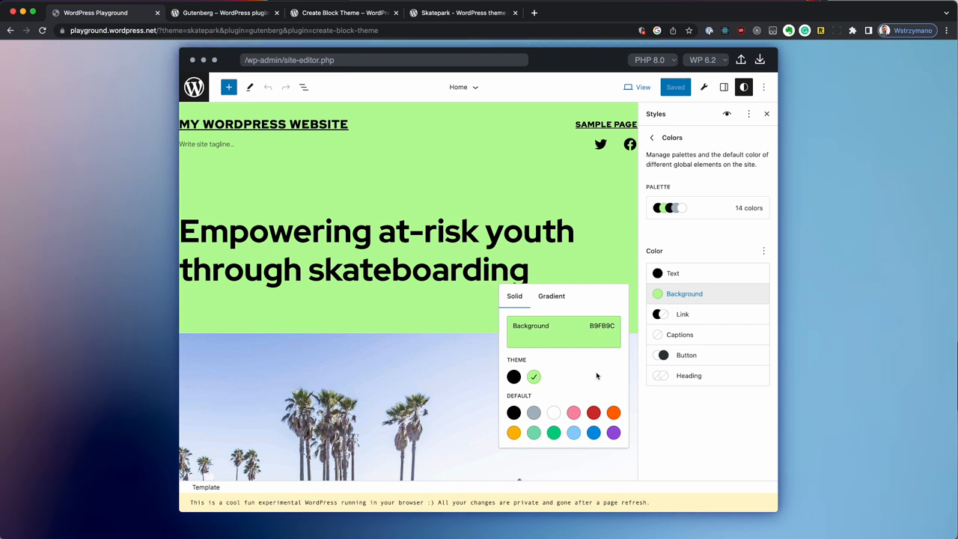
mouse_move(573, 432)
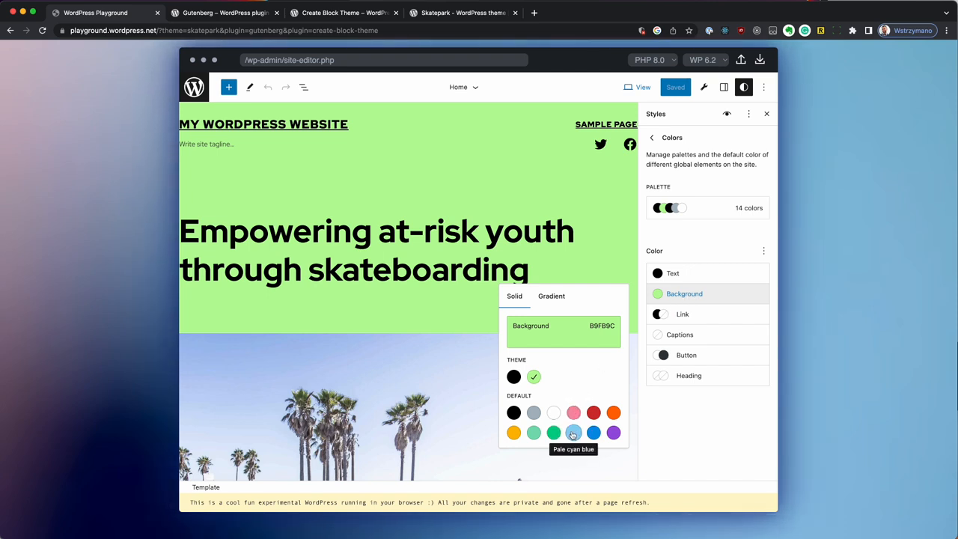
click(573, 433)
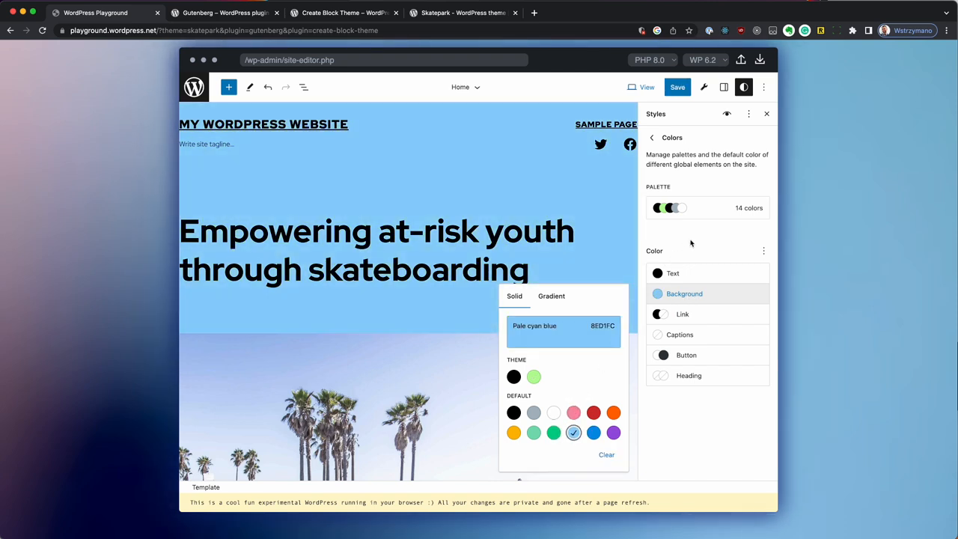
click(673, 273)
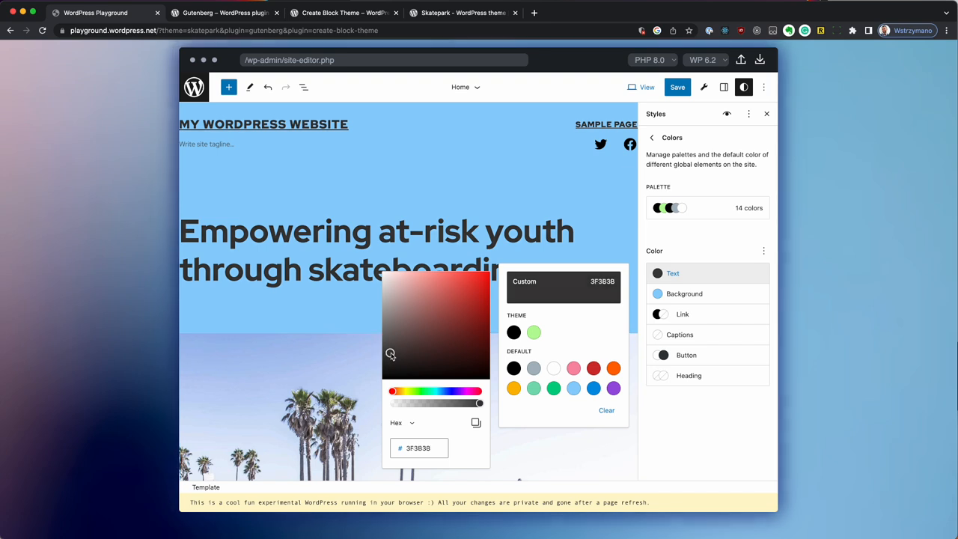
click(651, 138)
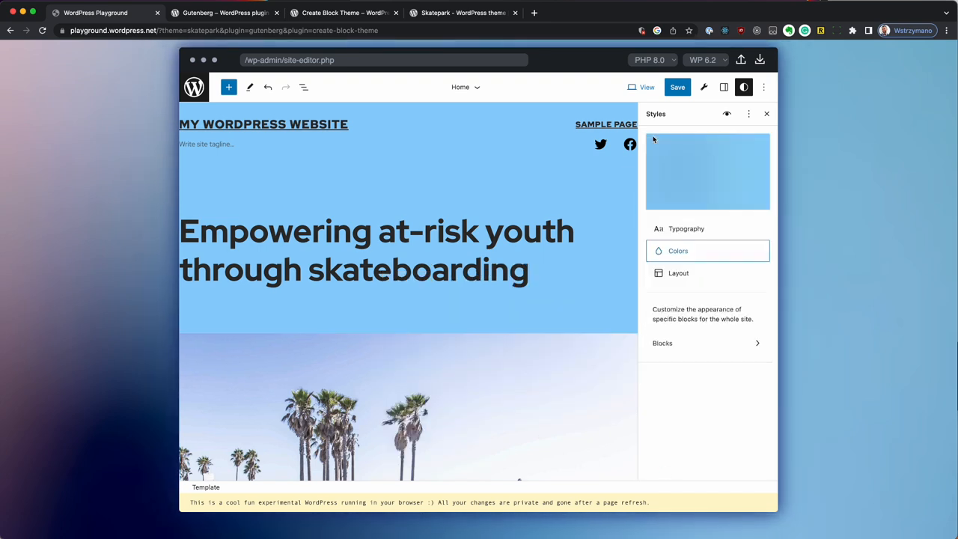
click(678, 272)
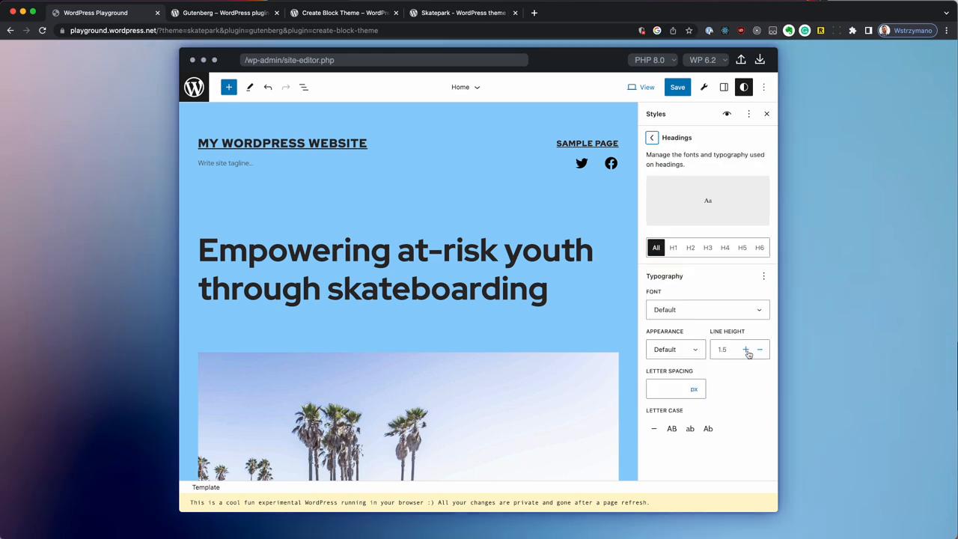
Give the post excerpt taller lines, bright blue links and padding, and pad the featured image.
click(673, 247)
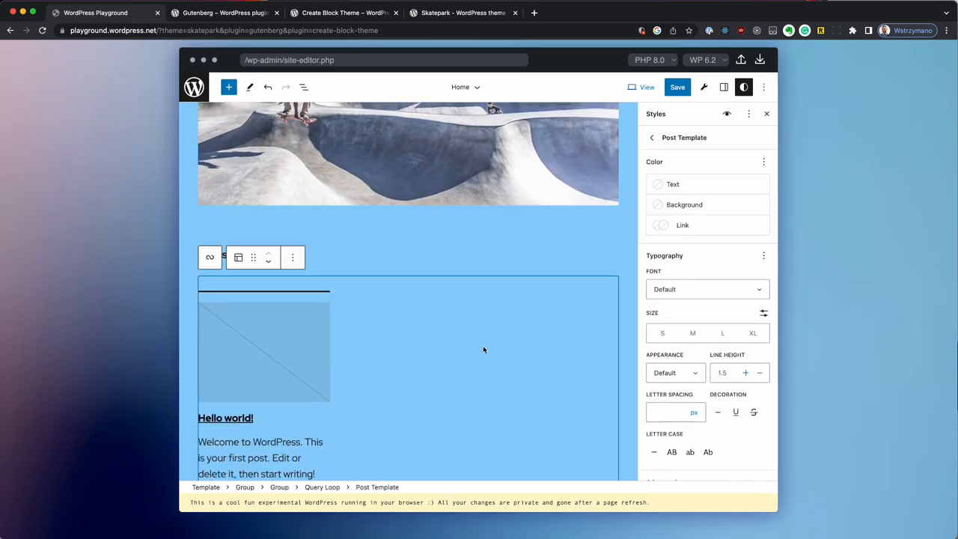
click(745, 372)
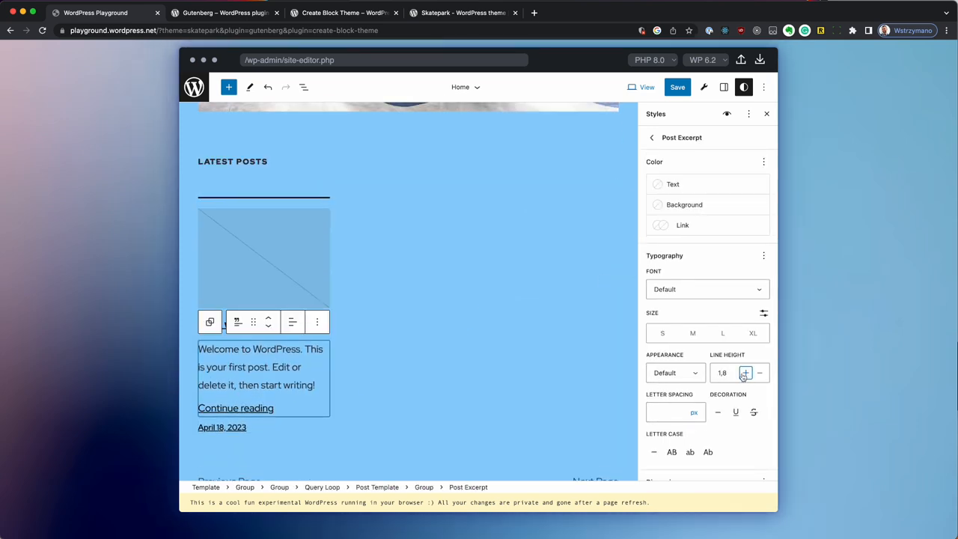
click(760, 373)
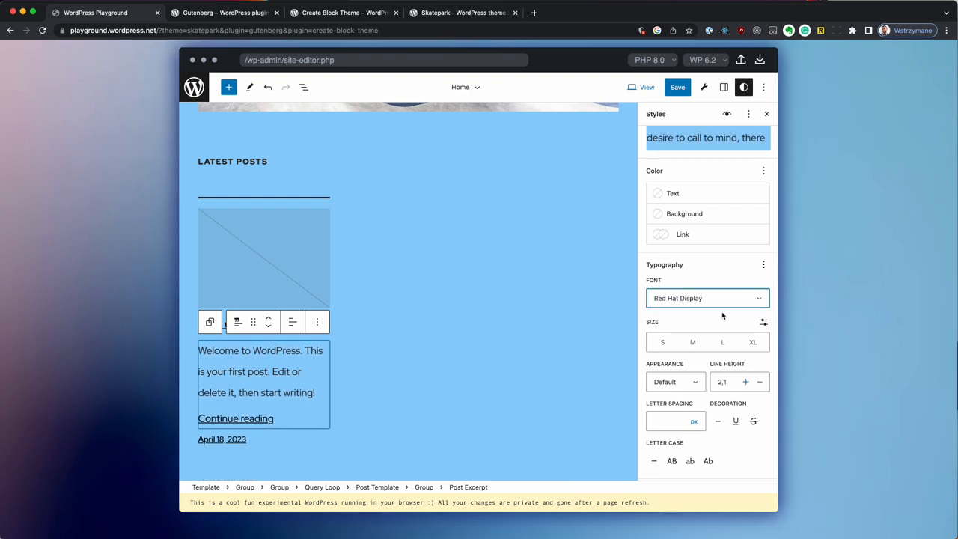
click(682, 233)
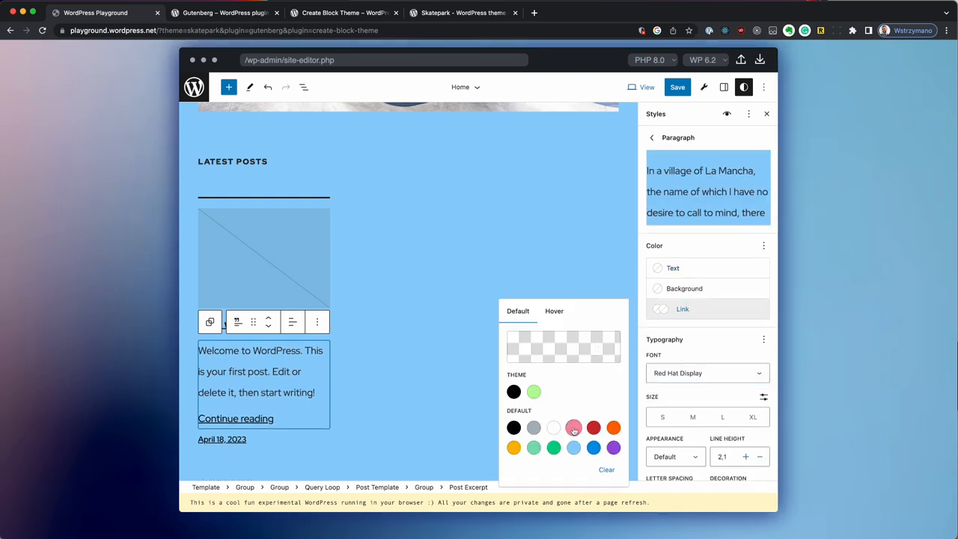
click(593, 446)
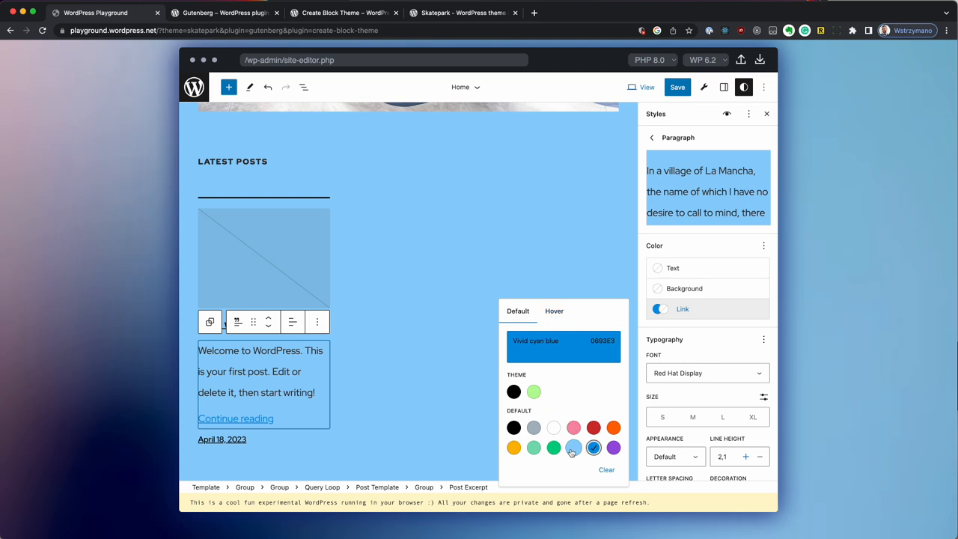
click(613, 448)
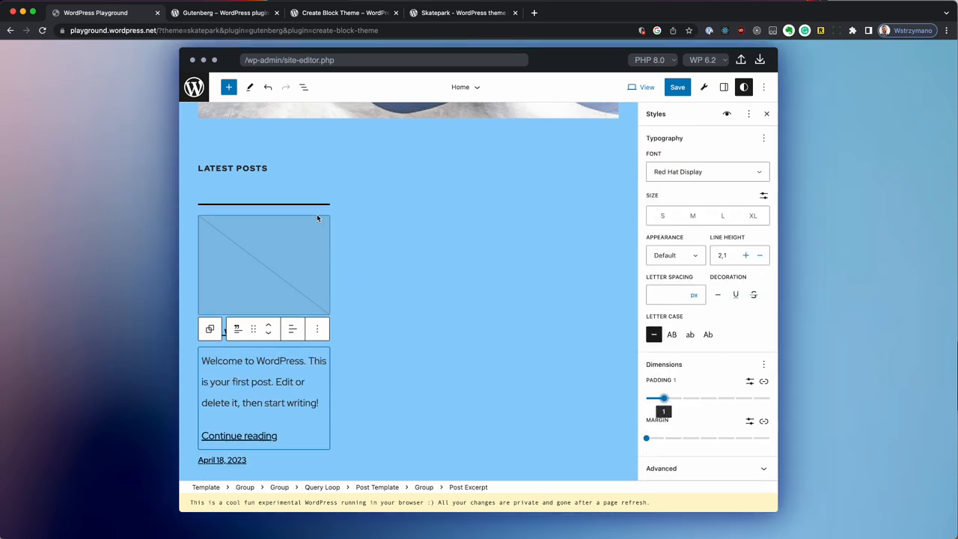
click(264, 266)
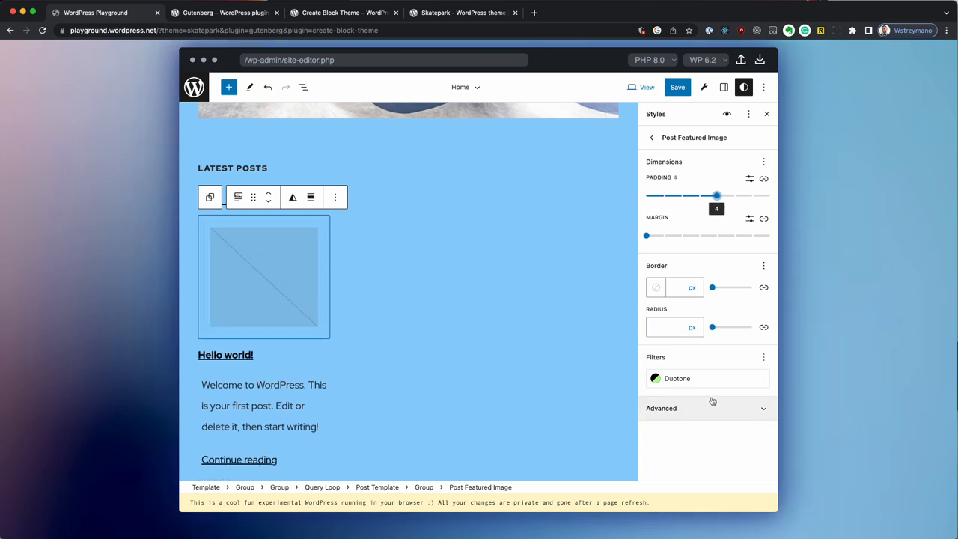
drag(712, 326, 742, 326)
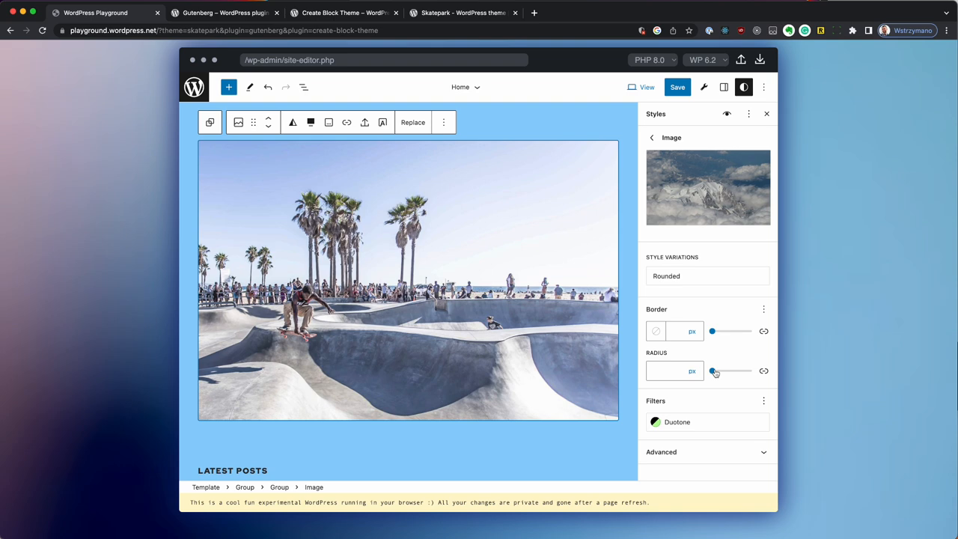
Round the skatepark image's corners, then make the header site title lowercase instead of forced capitals.
click(655, 331)
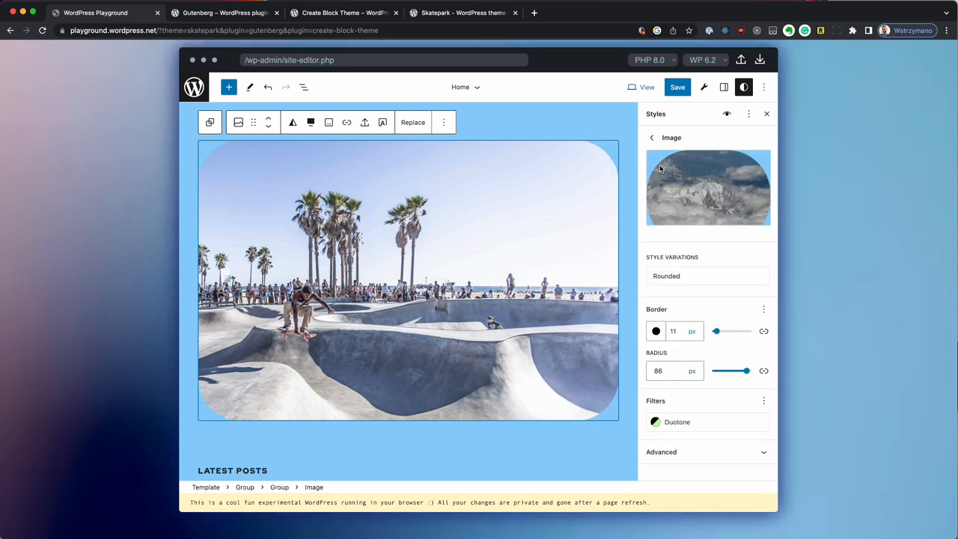
click(676, 421)
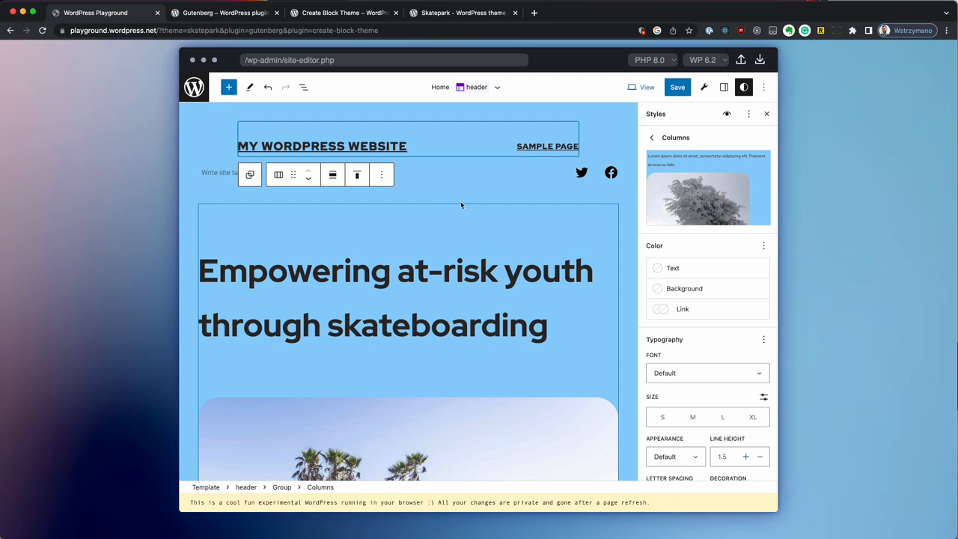
click(322, 147)
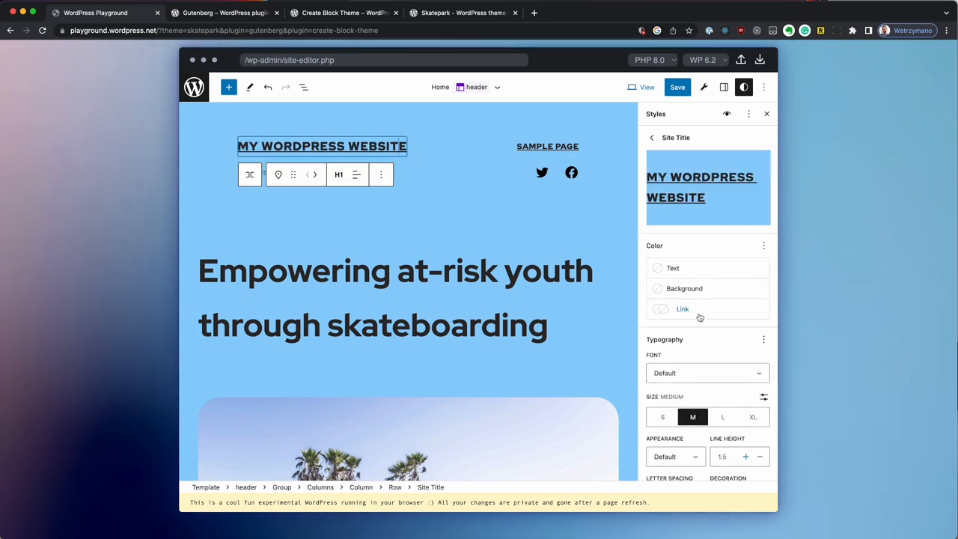
scroll(down, 3)
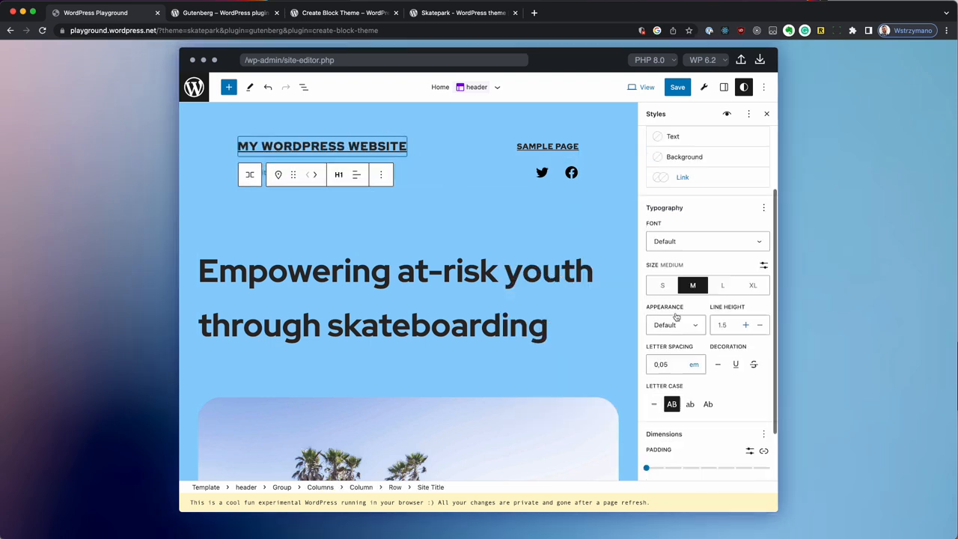
click(524, 147)
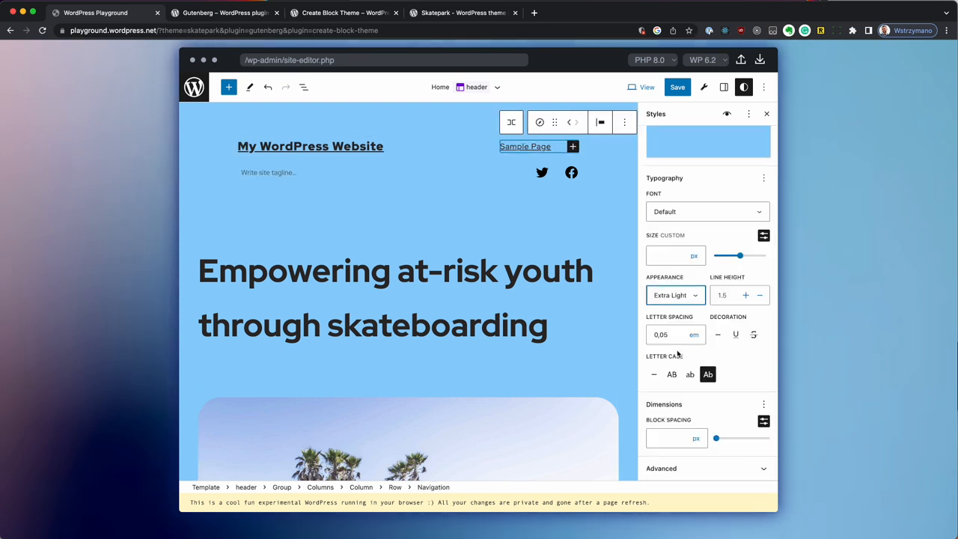
click(310, 147)
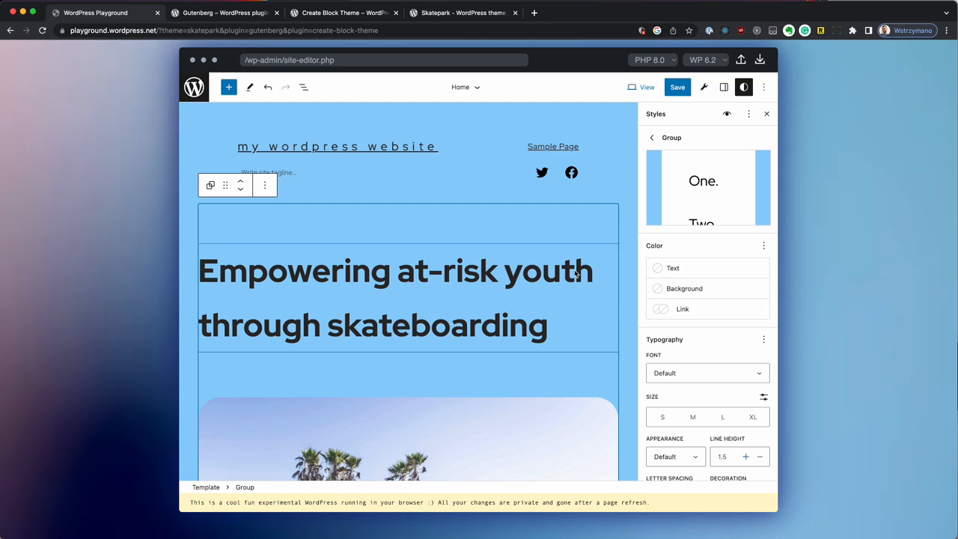
Adjust the Previous Page link's typography, tightening the line height, and save the site styles.
click(396, 298)
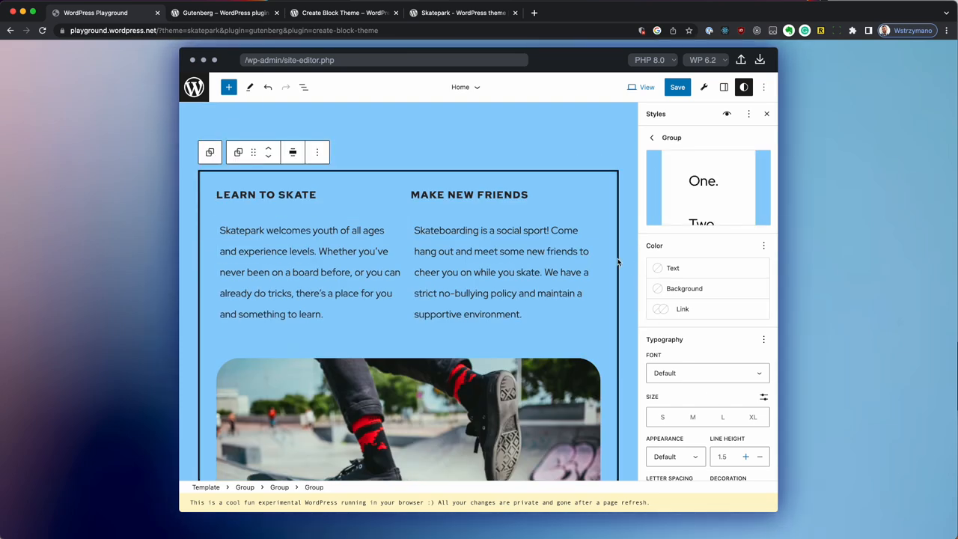
scroll(down, 3)
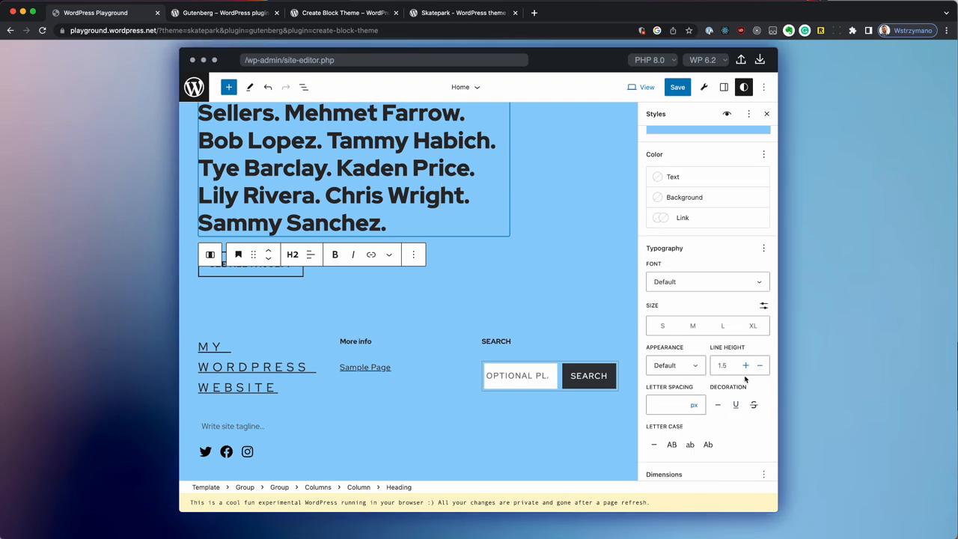
click(760, 365)
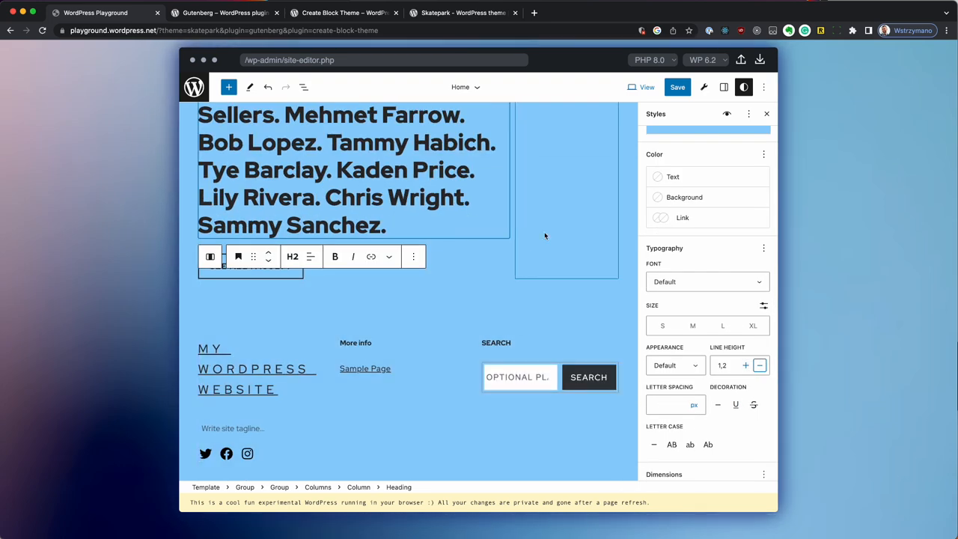
click(595, 192)
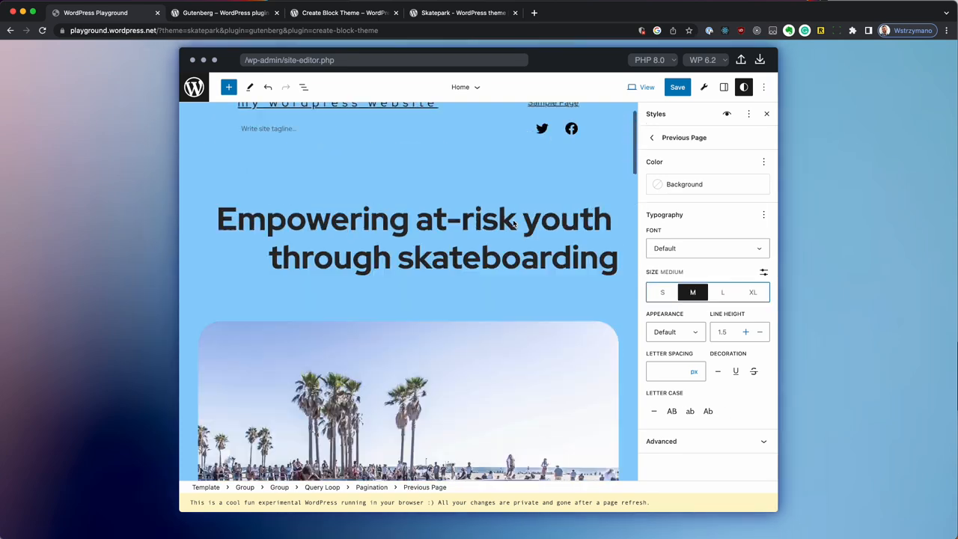
click(766, 114)
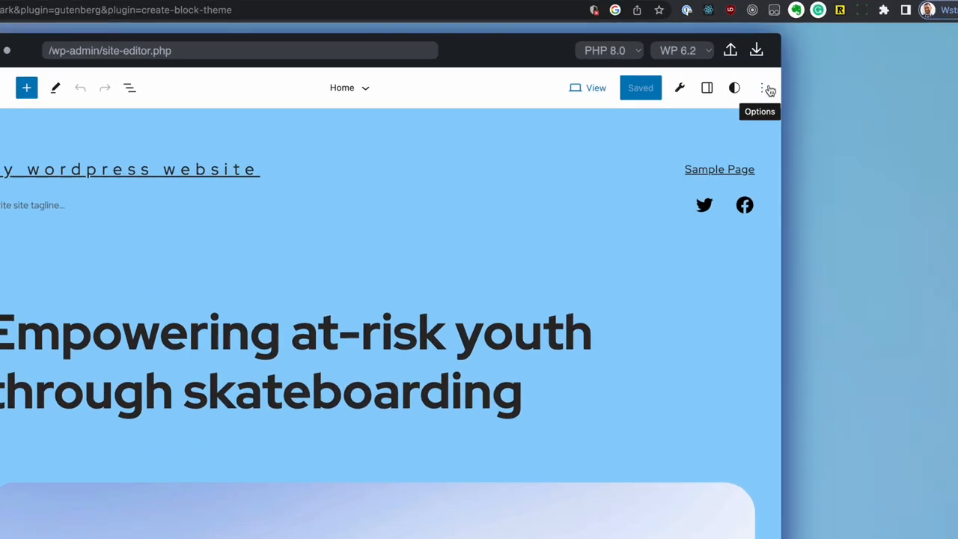
Run Create Block Theme's Export to download the restyled Skatepark theme as a zip.
click(769, 87)
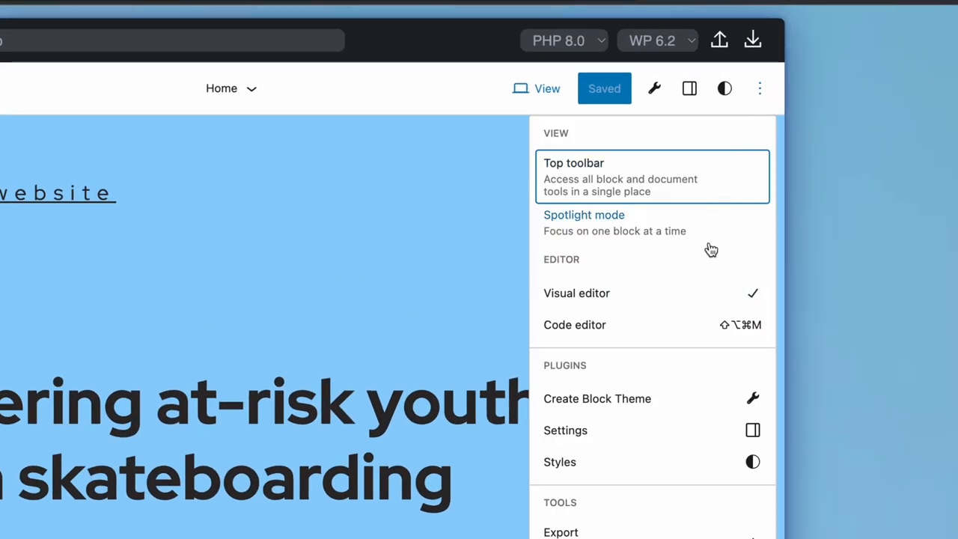
click(597, 398)
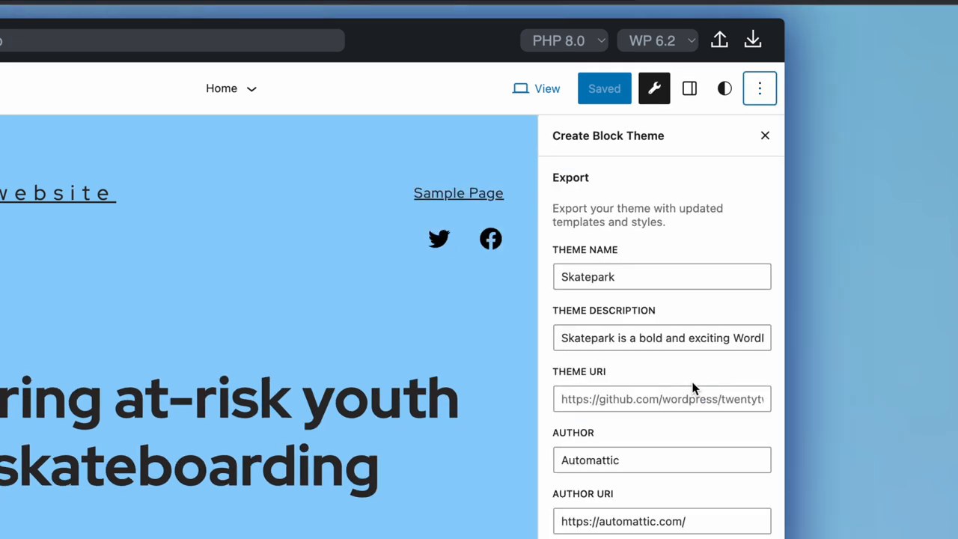
scroll(down, 3)
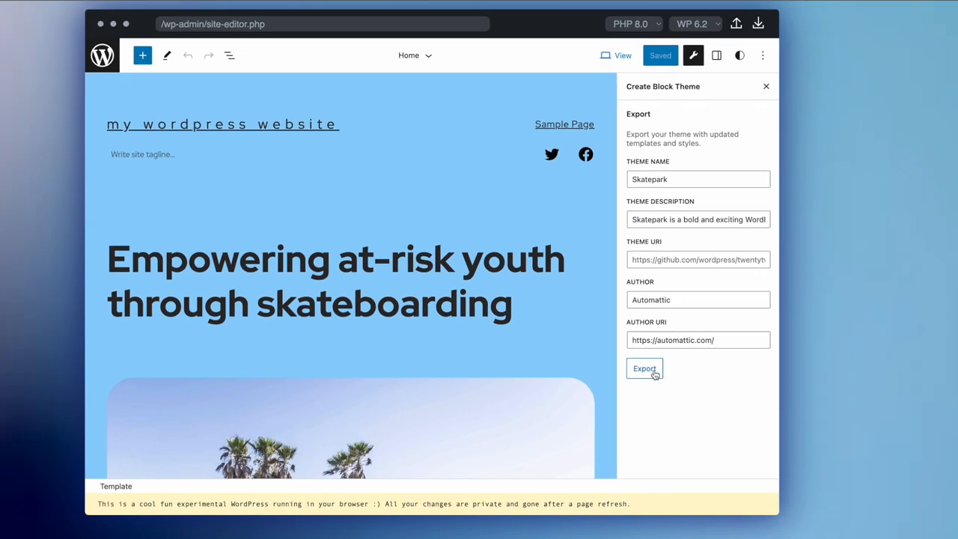
click(643, 368)
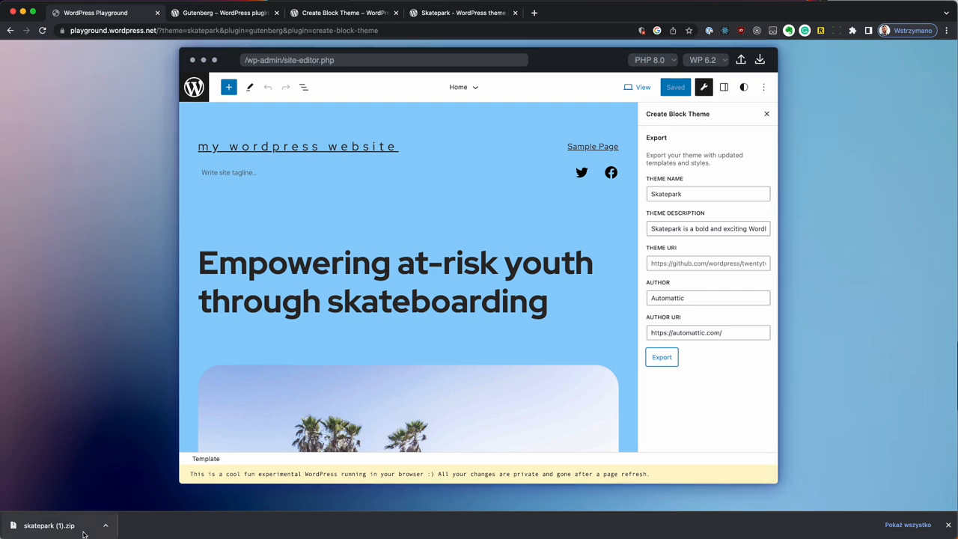
mouse_move(66, 206)
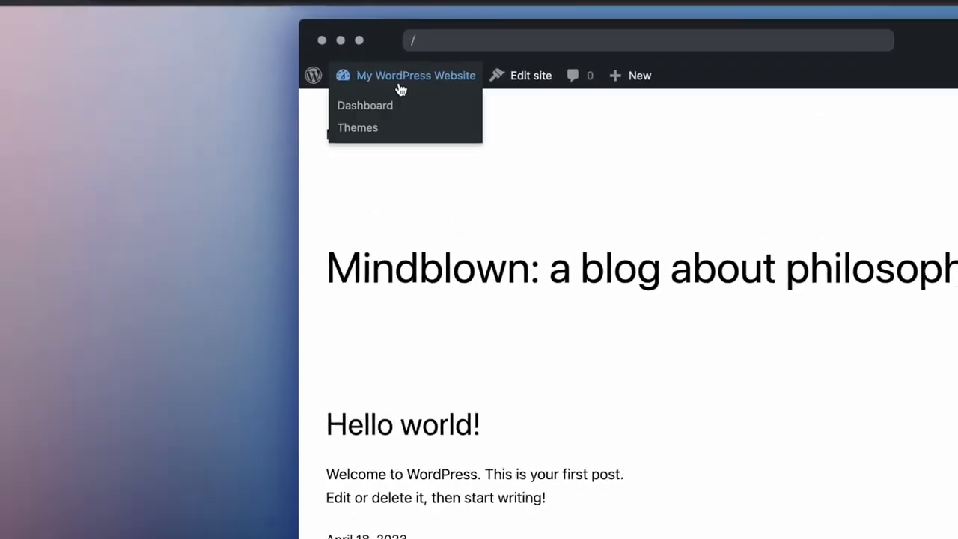
Upload and install skatepark (1).zip from Appearance > Themes > Add New on the fresh site.
click(365, 105)
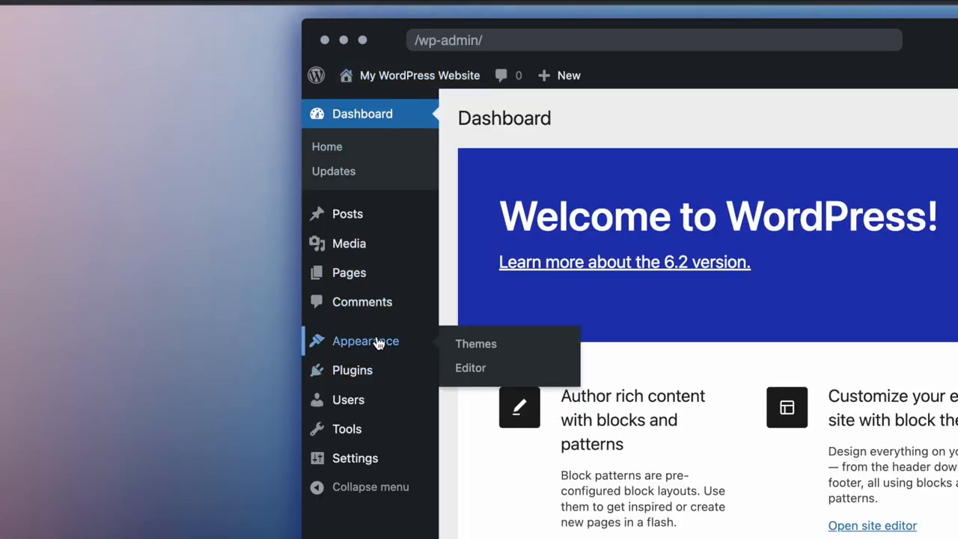
click(476, 343)
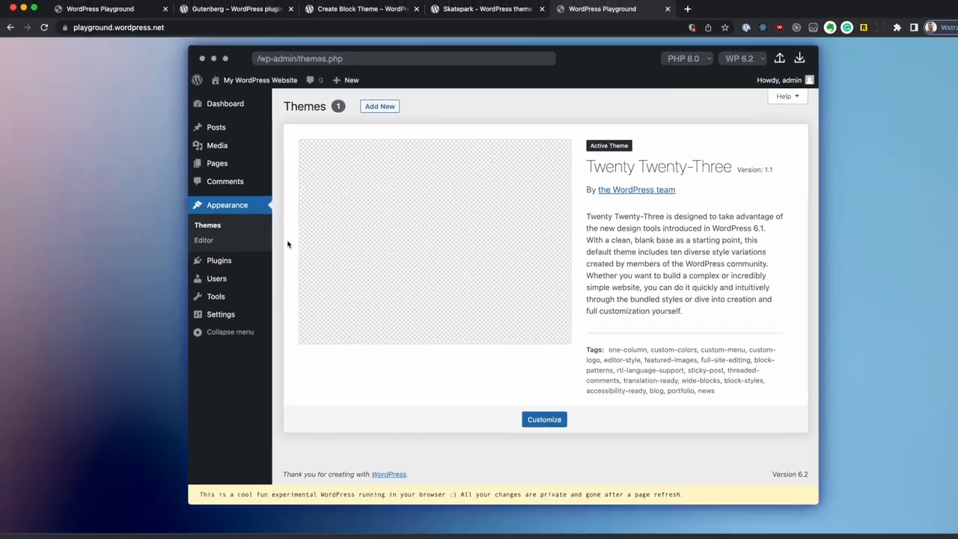
click(380, 105)
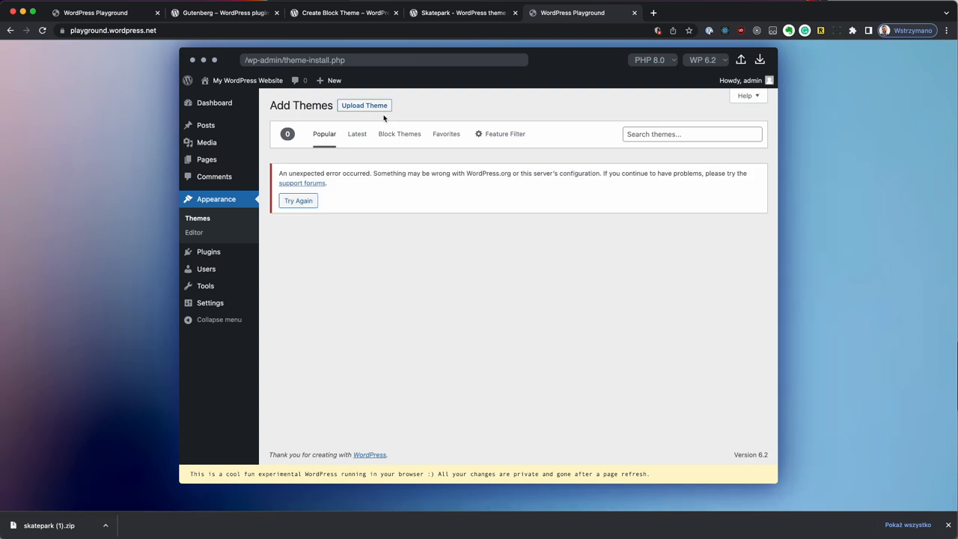
click(365, 105)
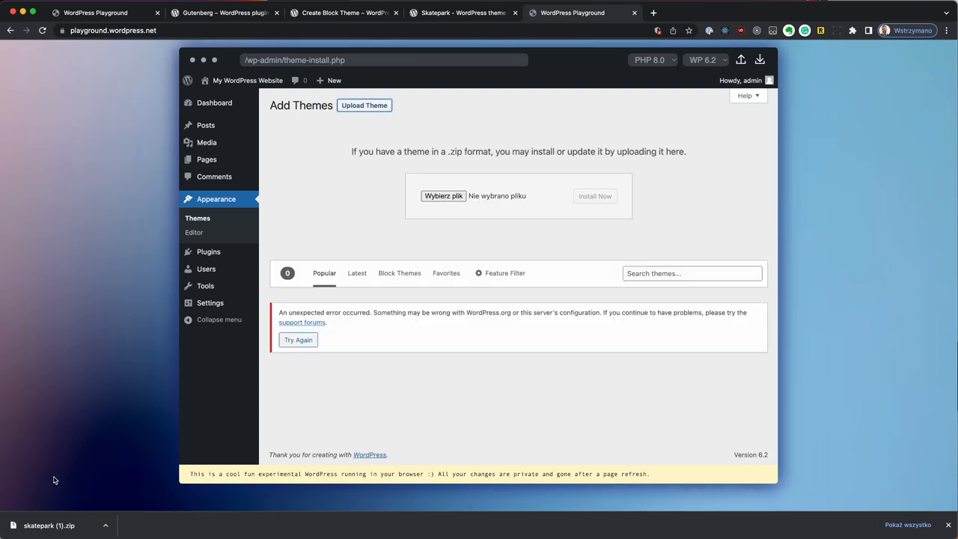
click(443, 194)
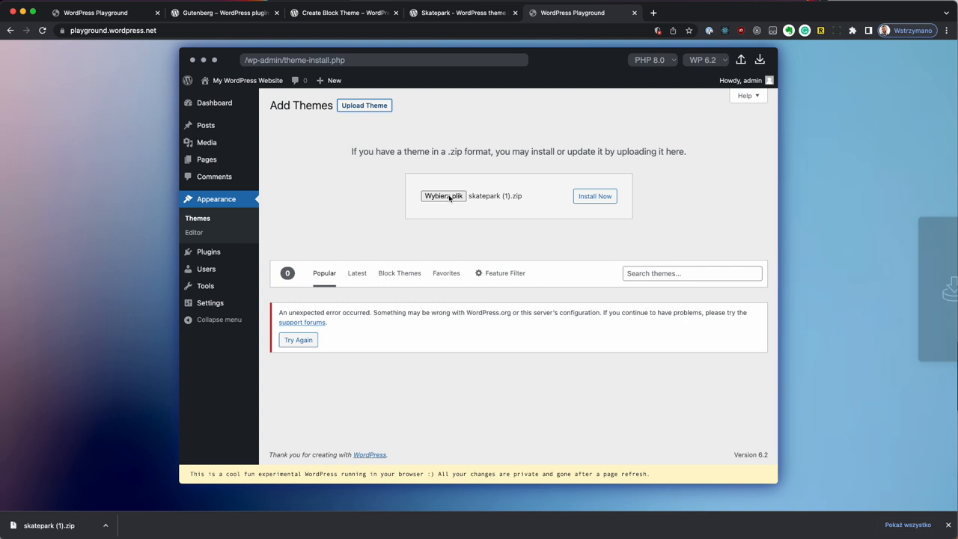
click(594, 195)
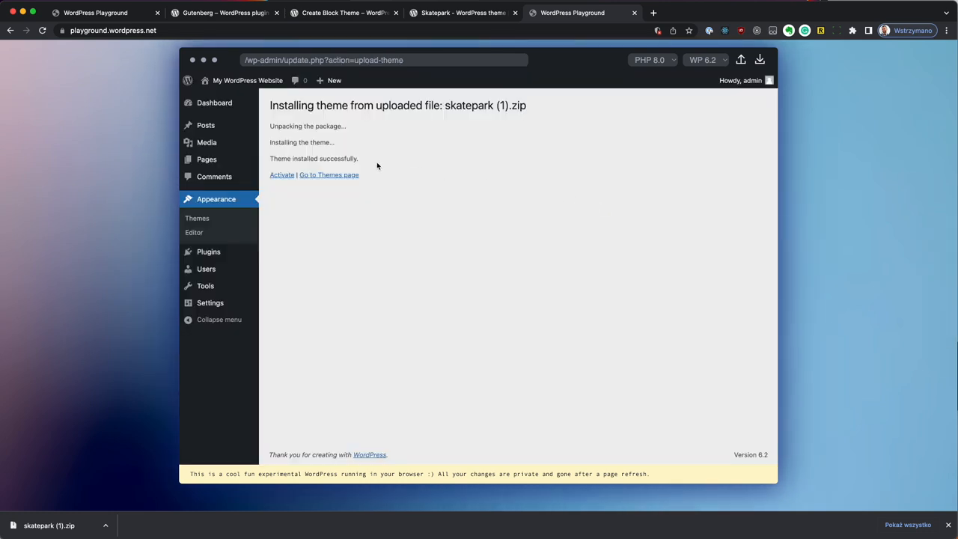
Activate the Skatepark theme and view the restyled homepage on the site.
click(282, 174)
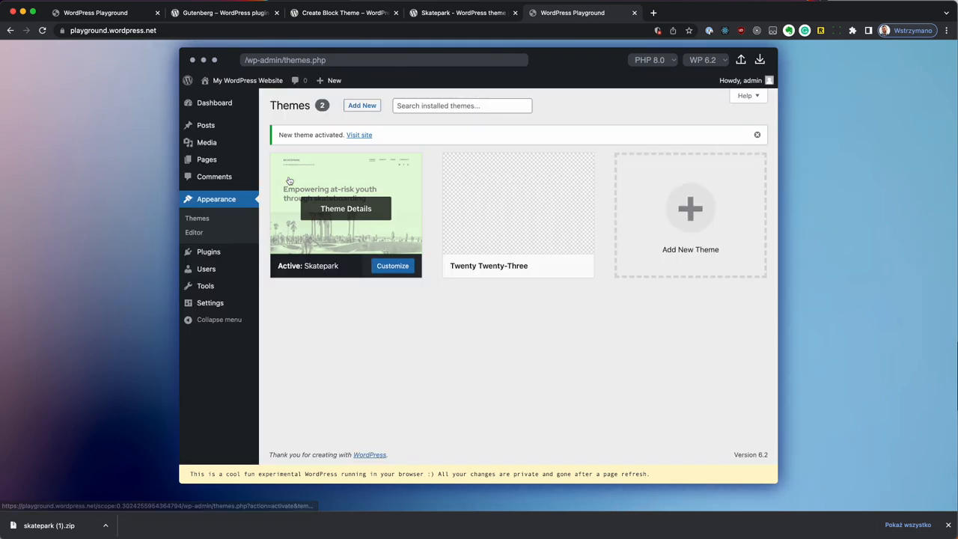
click(359, 135)
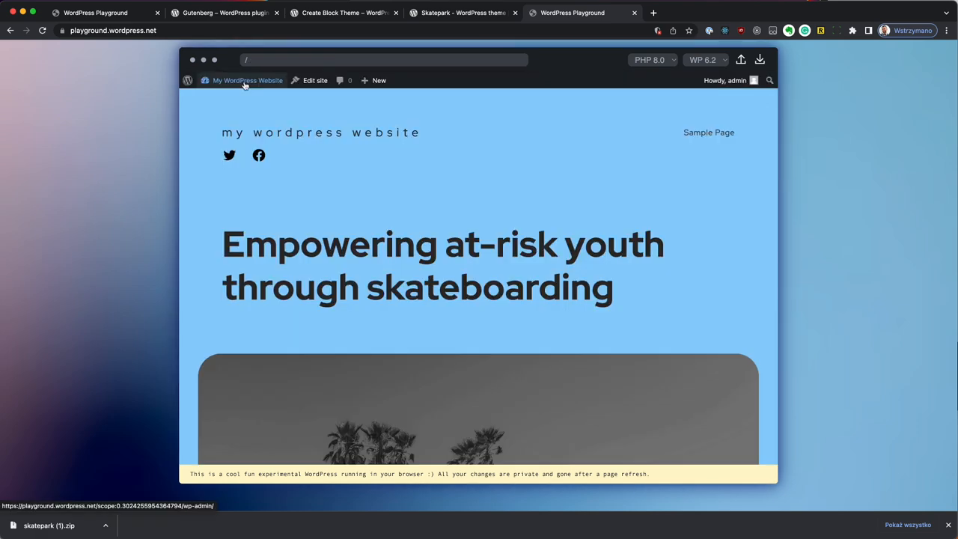
scroll(down, 3)
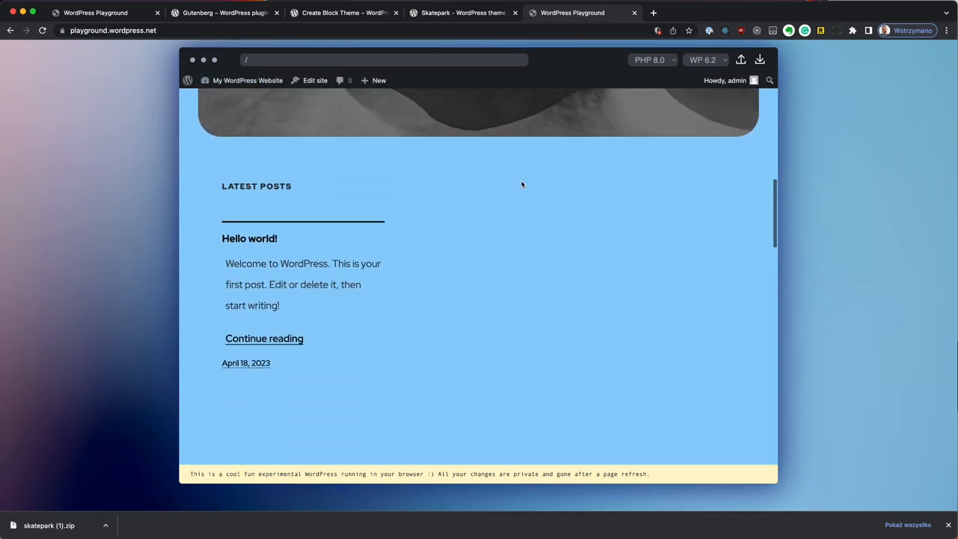
scroll(up, 3)
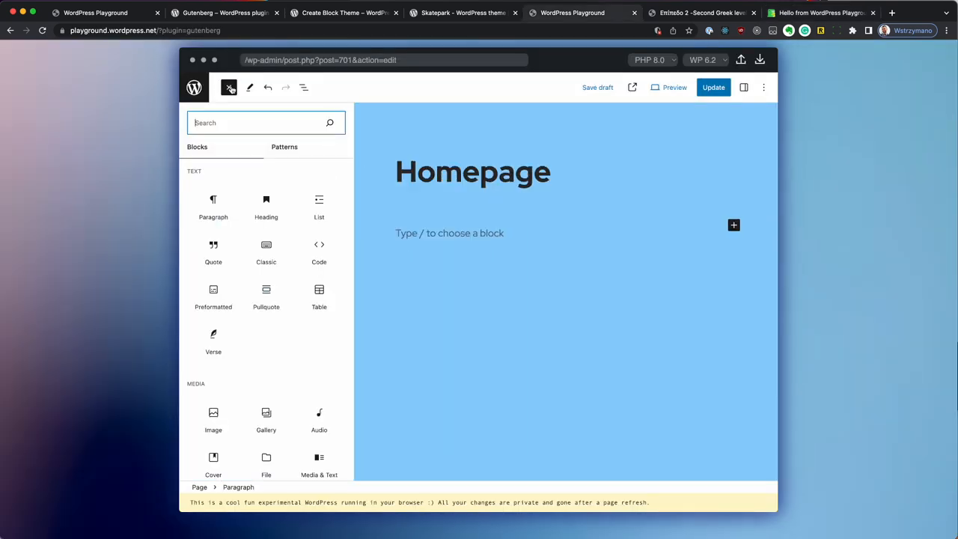
Insert the Testimonial pattern and fill its left column with the WordPress Playground heading and description.
click(284, 146)
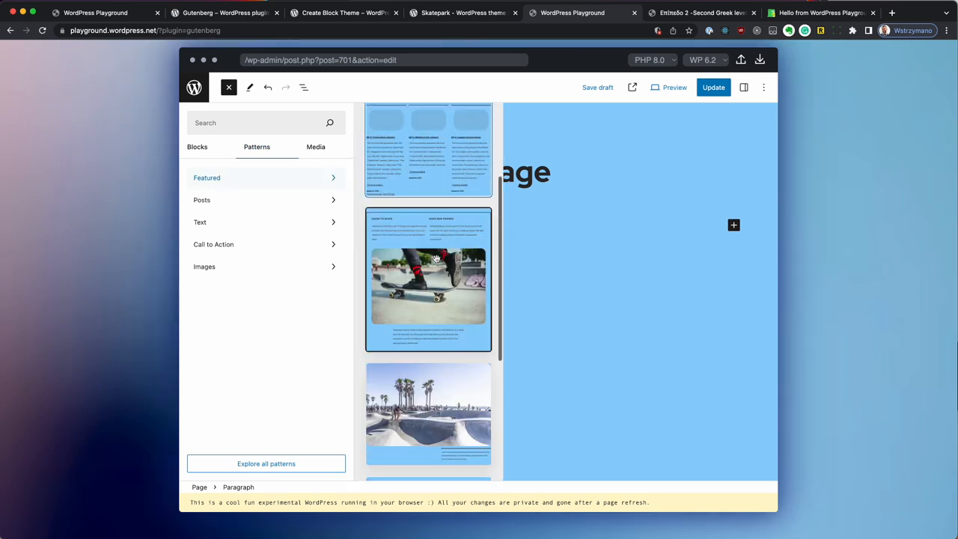
scroll(down, 3)
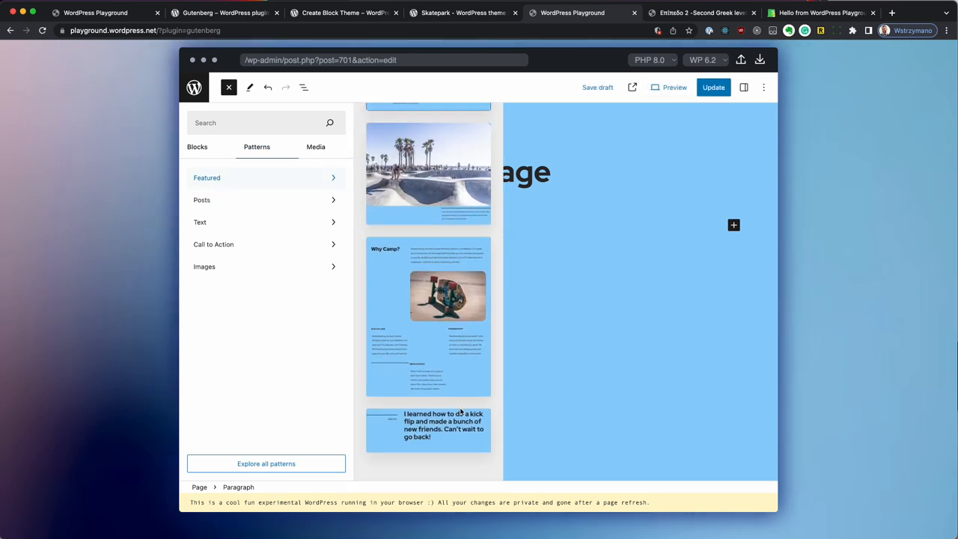
click(428, 430)
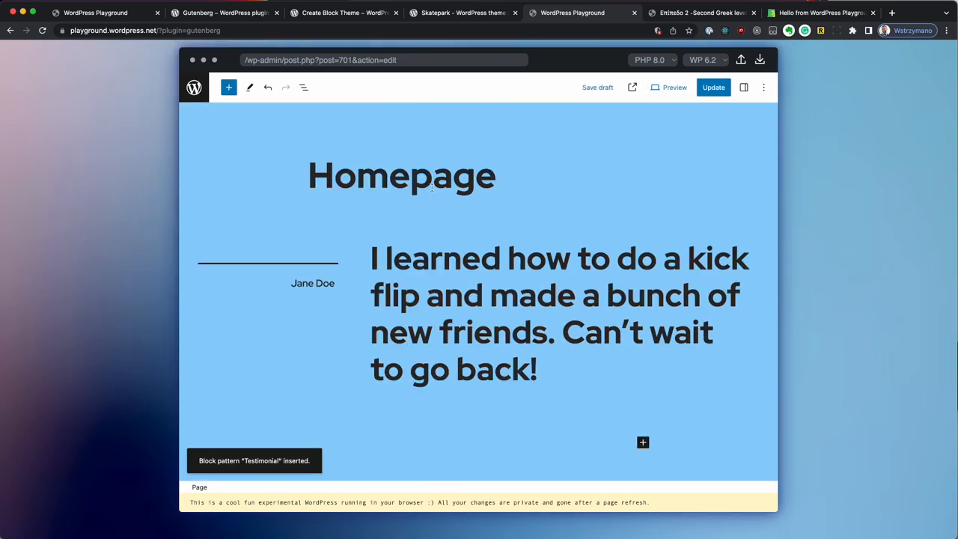
click(313, 282)
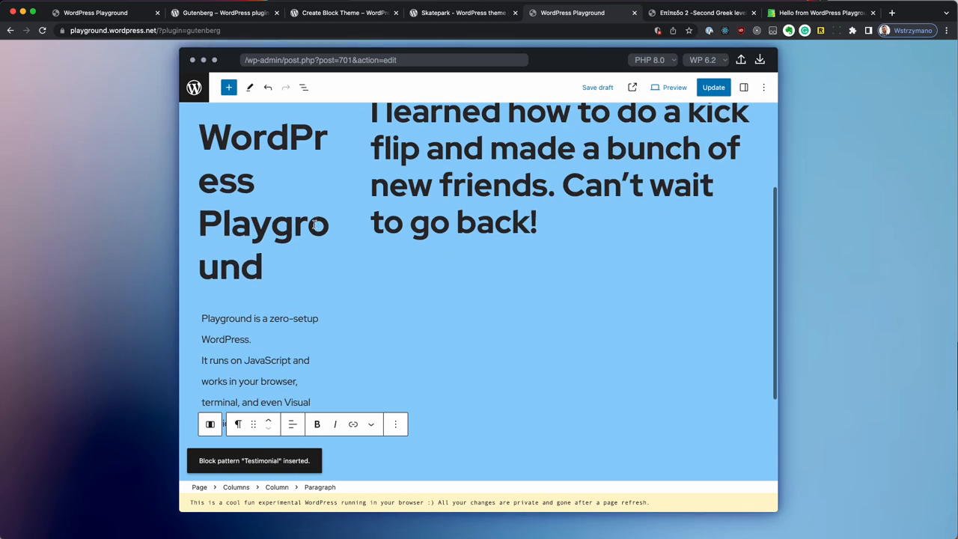
click(293, 171)
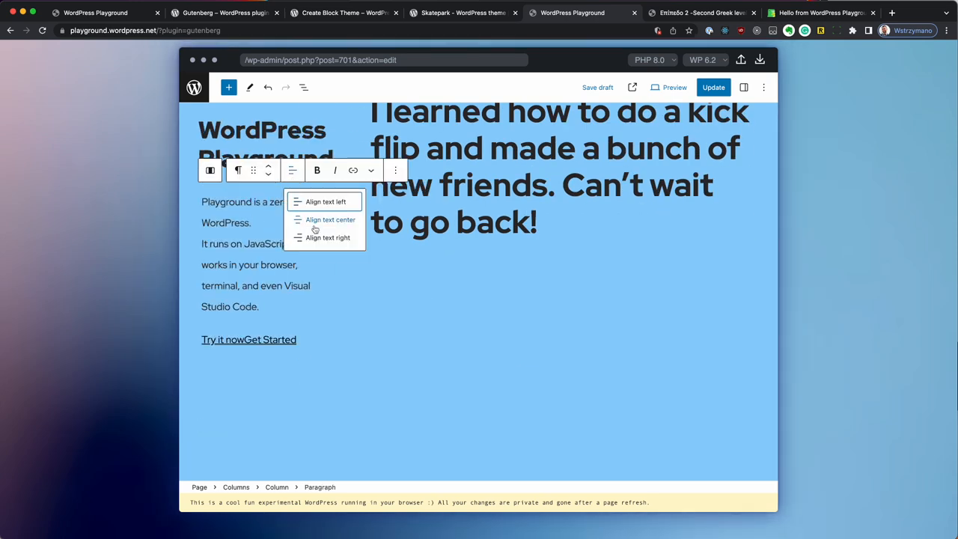
Center the description, embed the State of the Word video, update the page and edit its template.
click(329, 218)
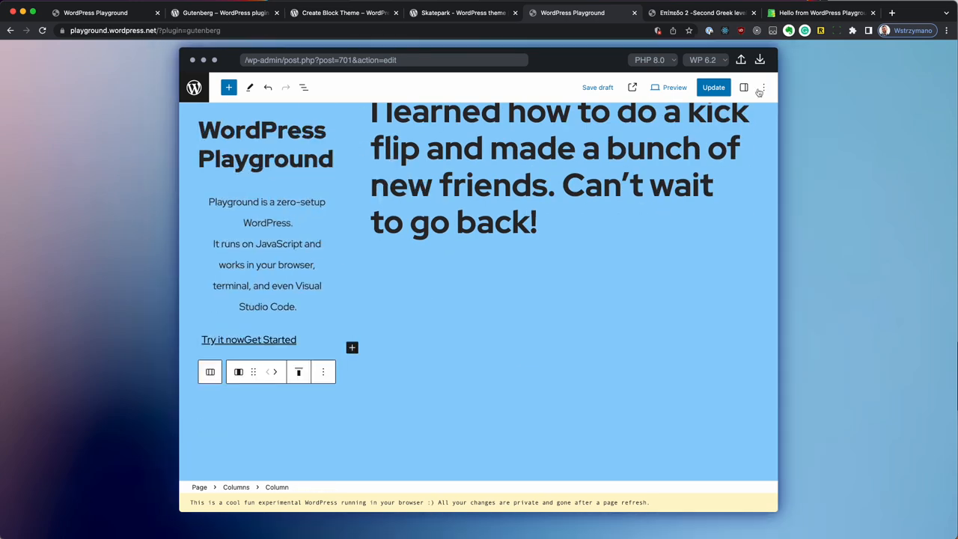
click(744, 87)
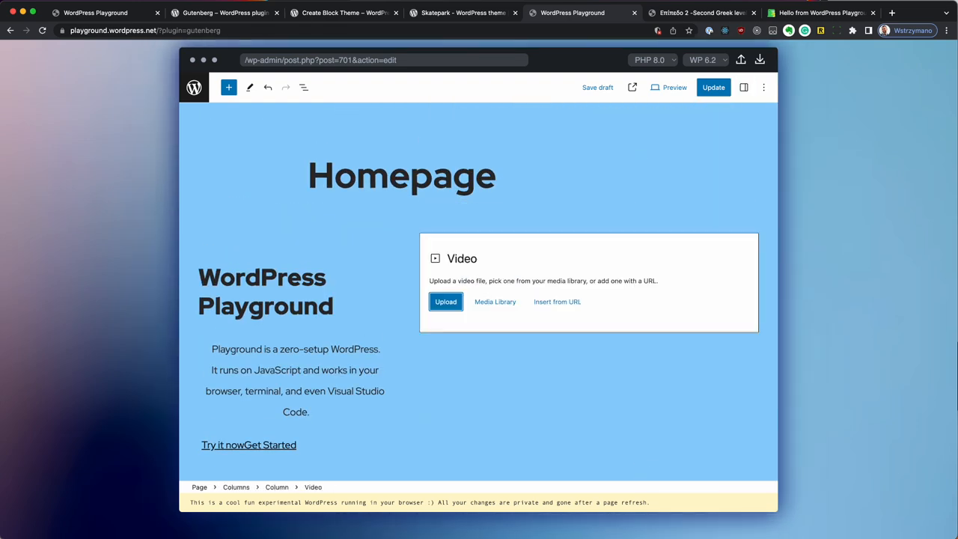
click(713, 87)
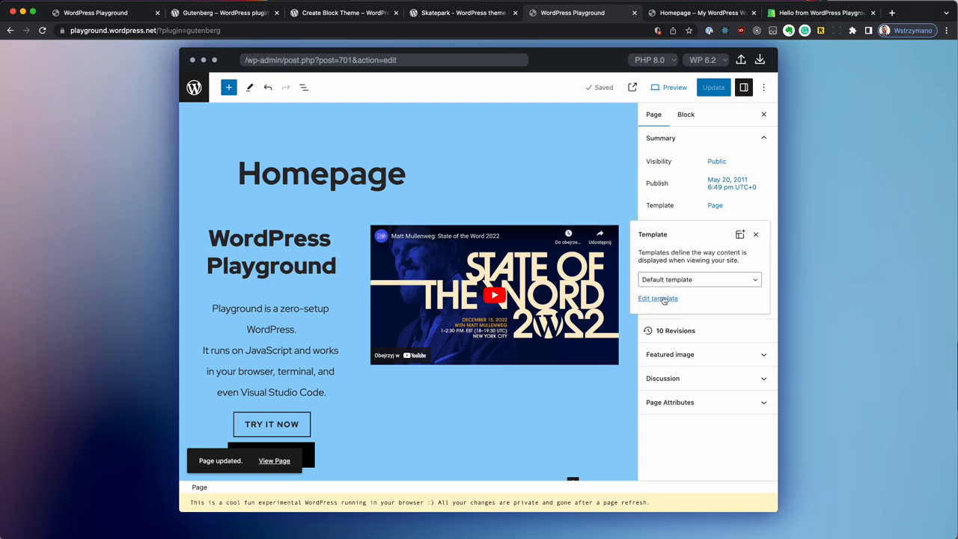
click(657, 298)
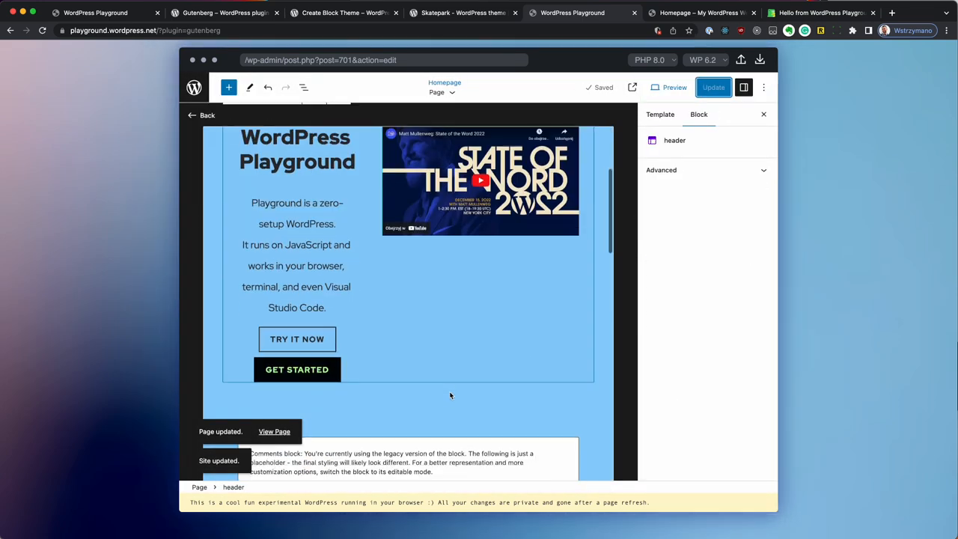
Preview the homepage, then trim header navigation to Homepage and Documentation in the template.
click(274, 431)
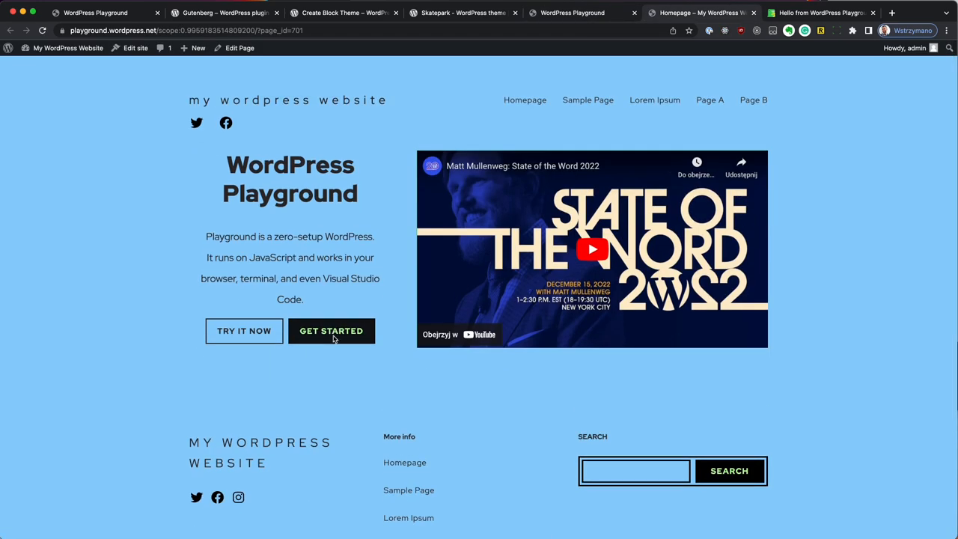
click(240, 48)
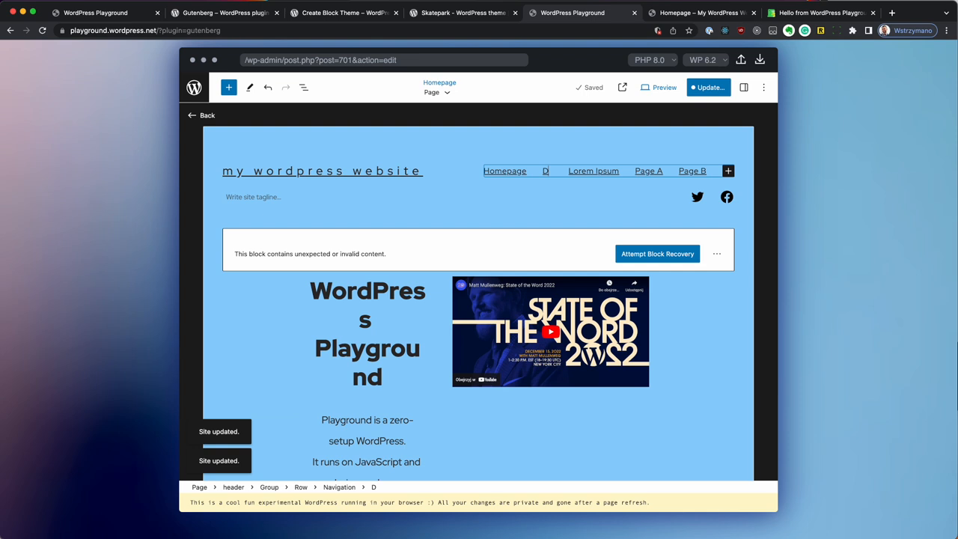
click(592, 170)
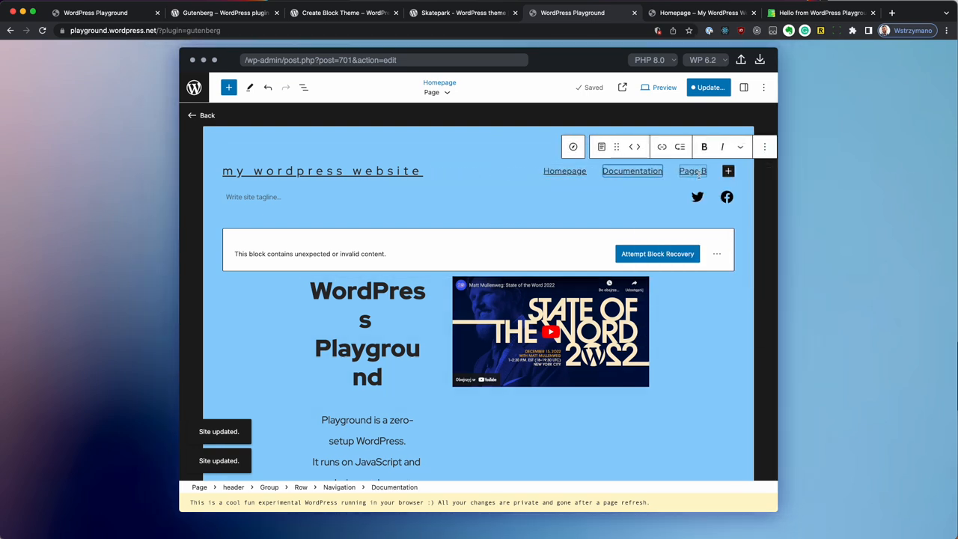
click(322, 170)
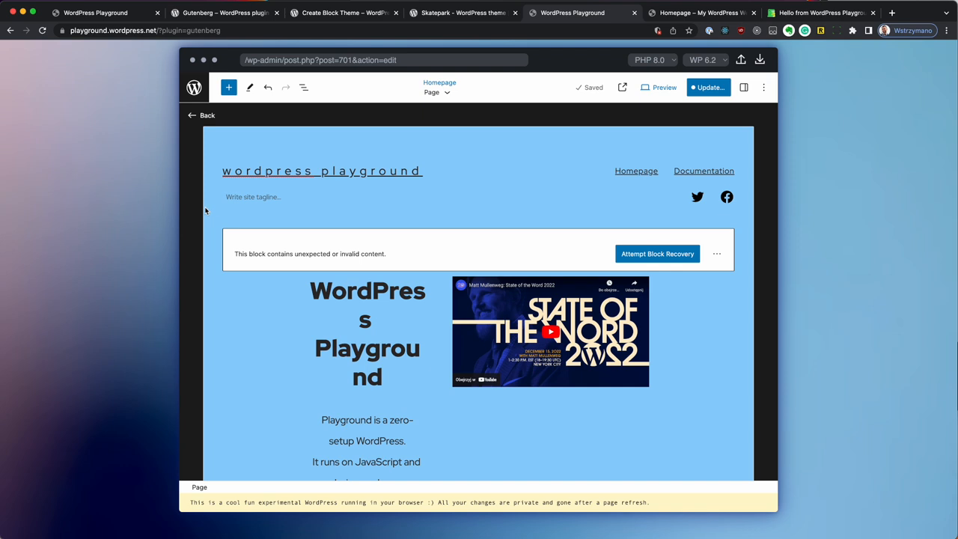
Review the header template part, close the sidebar and view the rebuilt homepage live.
click(742, 87)
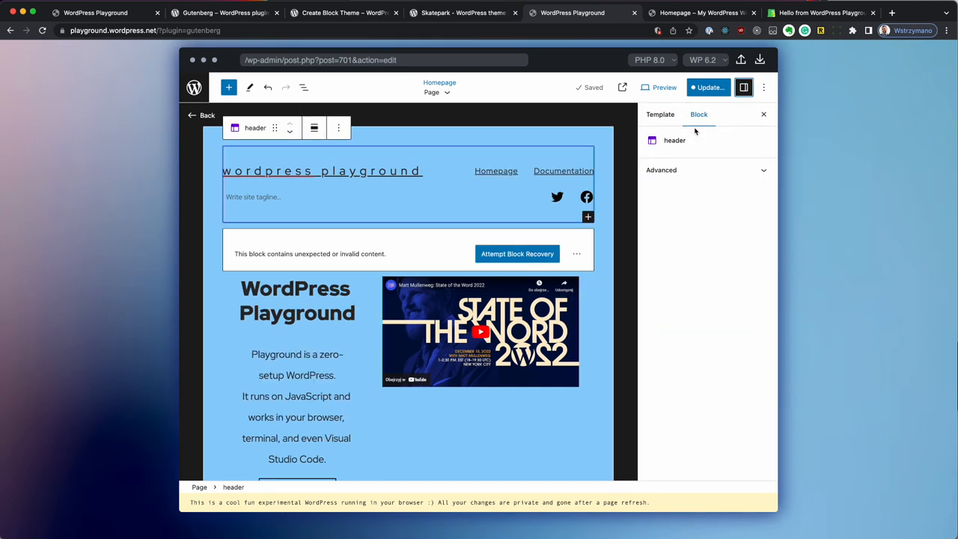
click(323, 171)
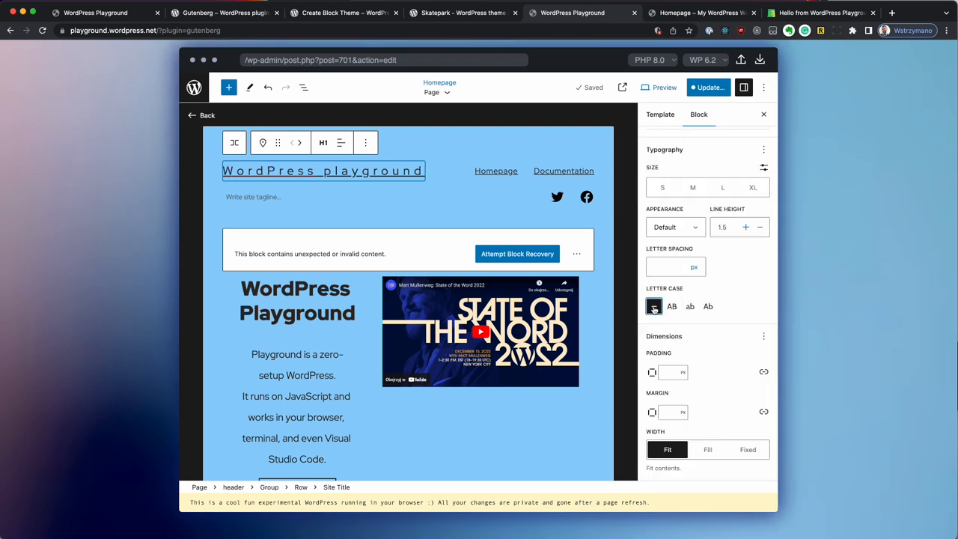
click(763, 114)
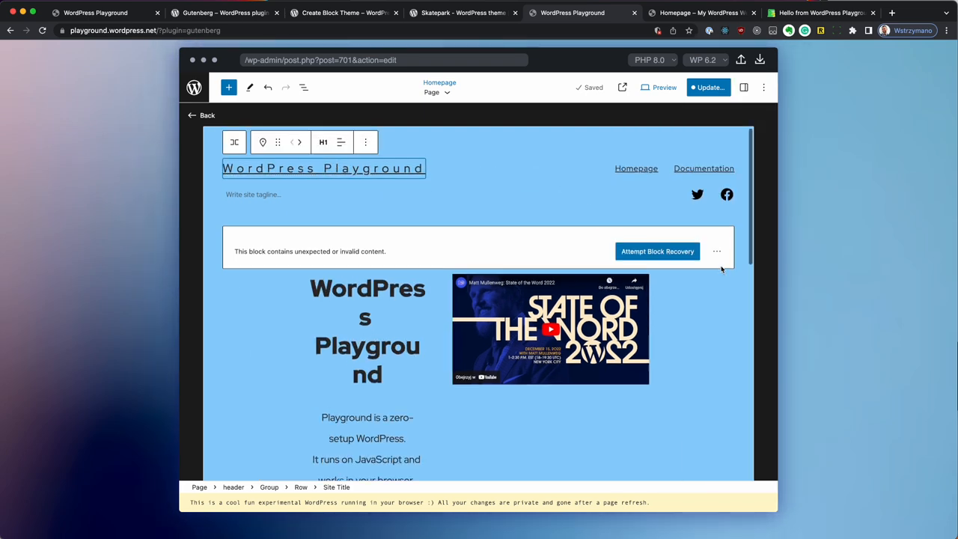
click(708, 87)
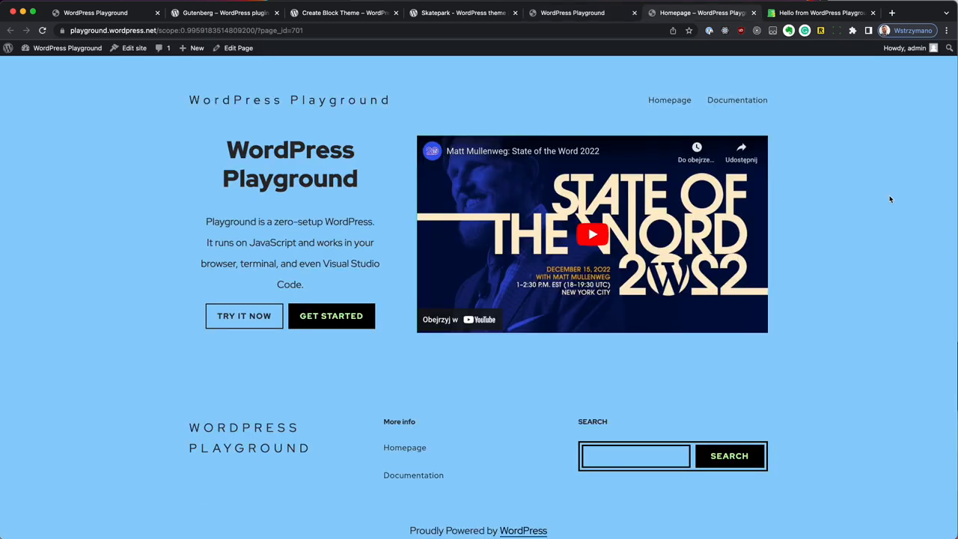
mouse_move(117, 262)
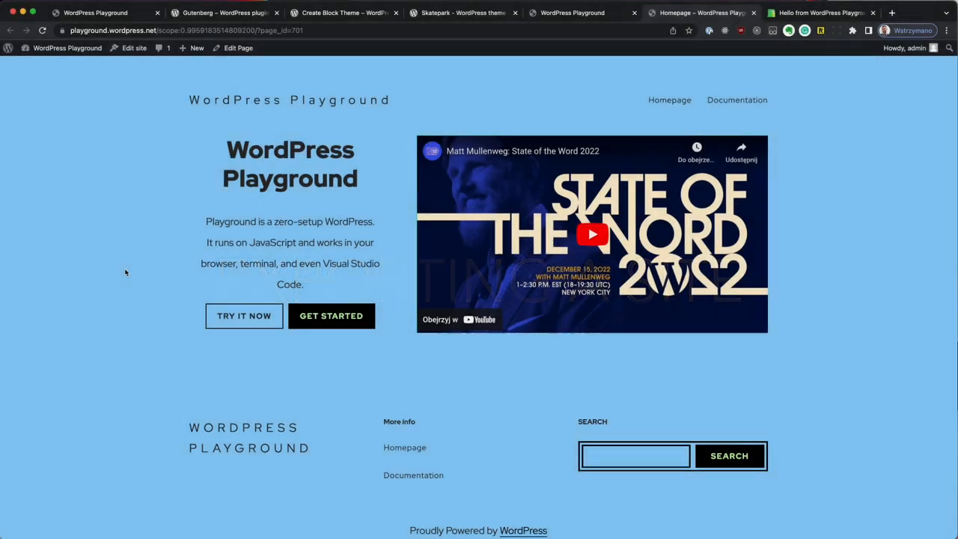
Return from the live homepage to editing it in the block editor.
click(237, 48)
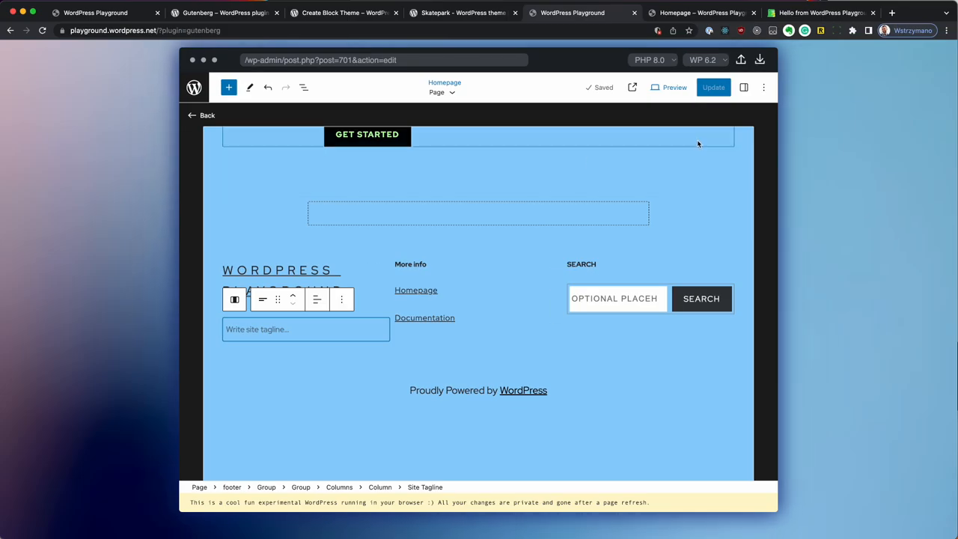
Export the whole site as wordpress-playground.zip and open the downloaded archive.
click(759, 60)
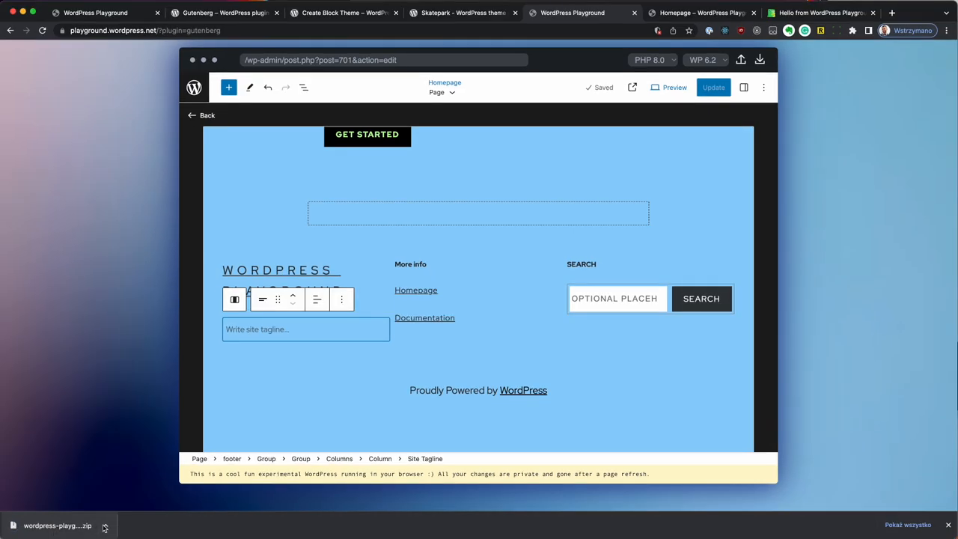
click(104, 523)
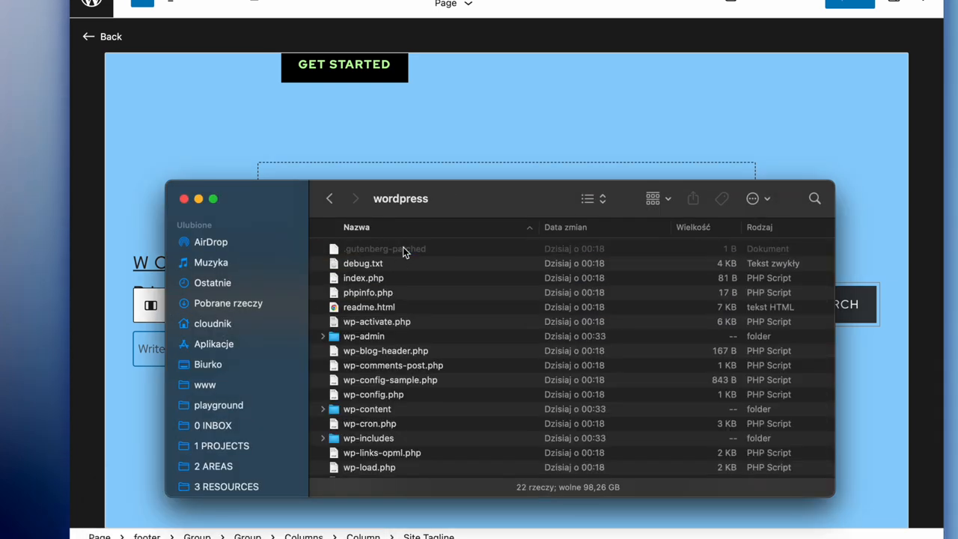
Browse the wordpress folder into wp-content/database and select the .ht.sqlite file.
scroll(down, 3)
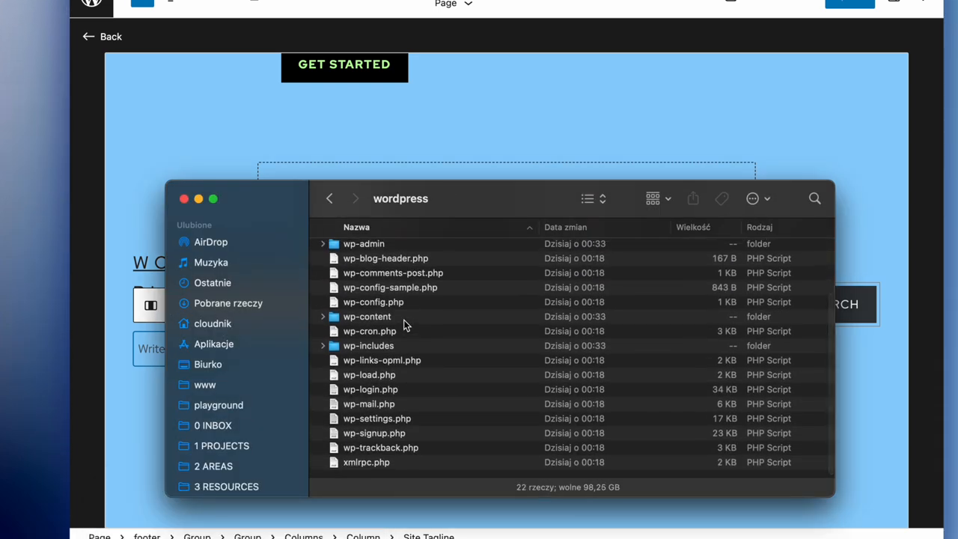
double_click(367, 315)
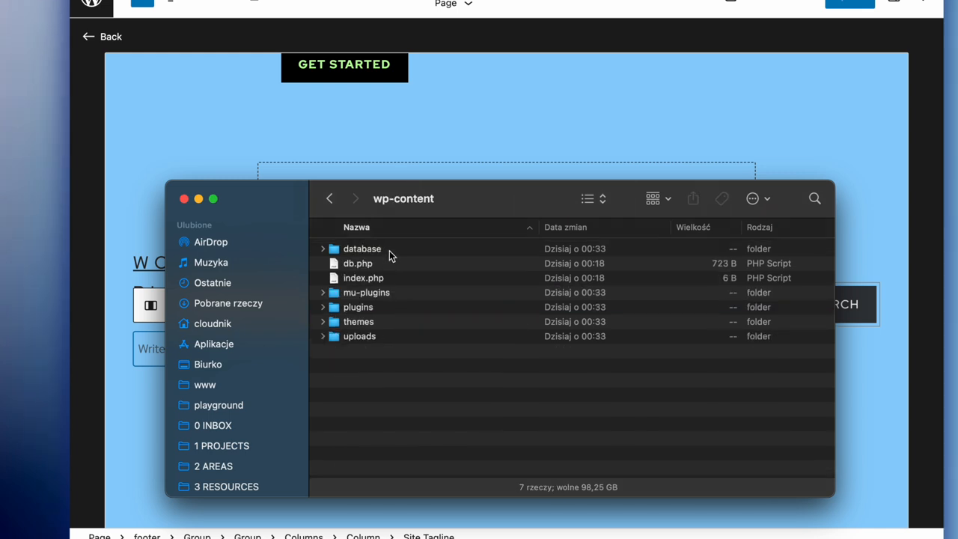
double_click(362, 249)
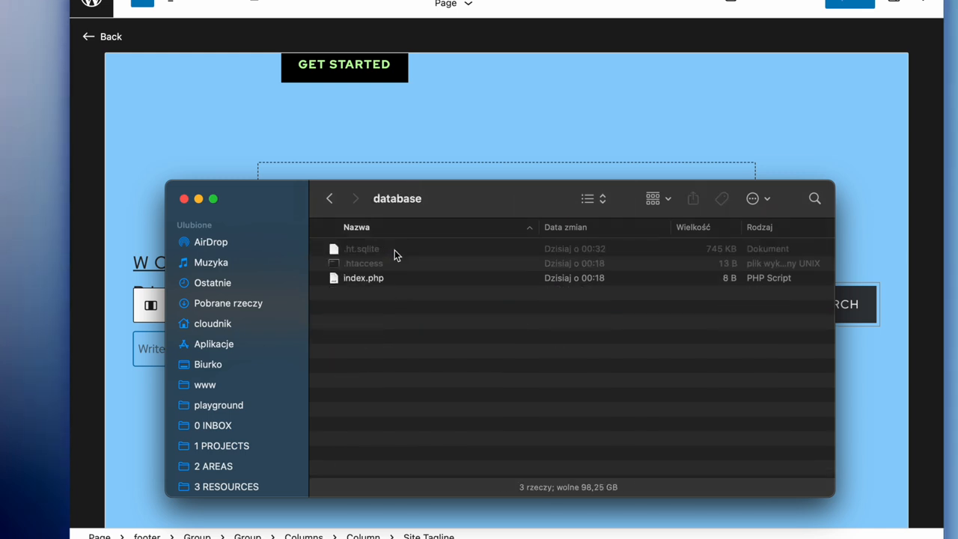
click(362, 249)
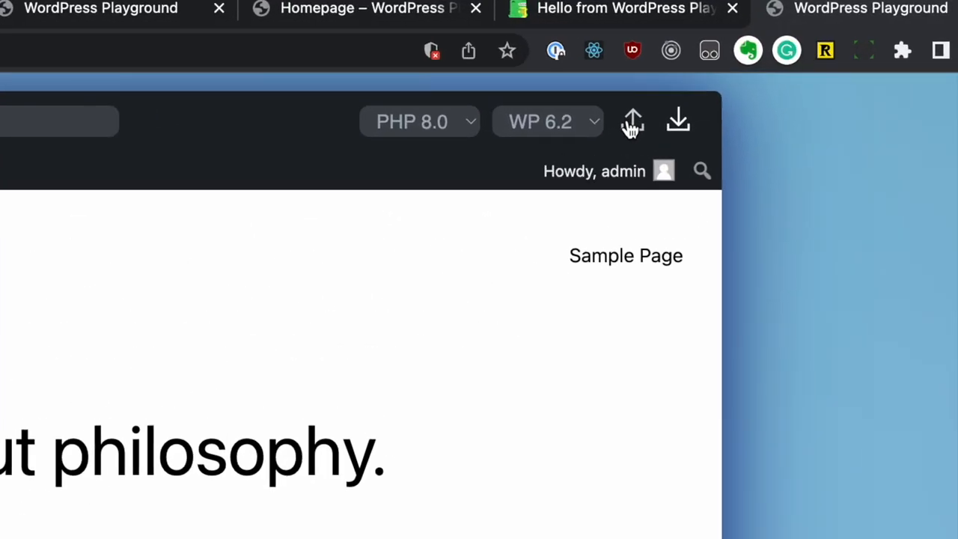
Import wordpress-playground.zip into the default site and acknowledge the completion alert.
click(631, 121)
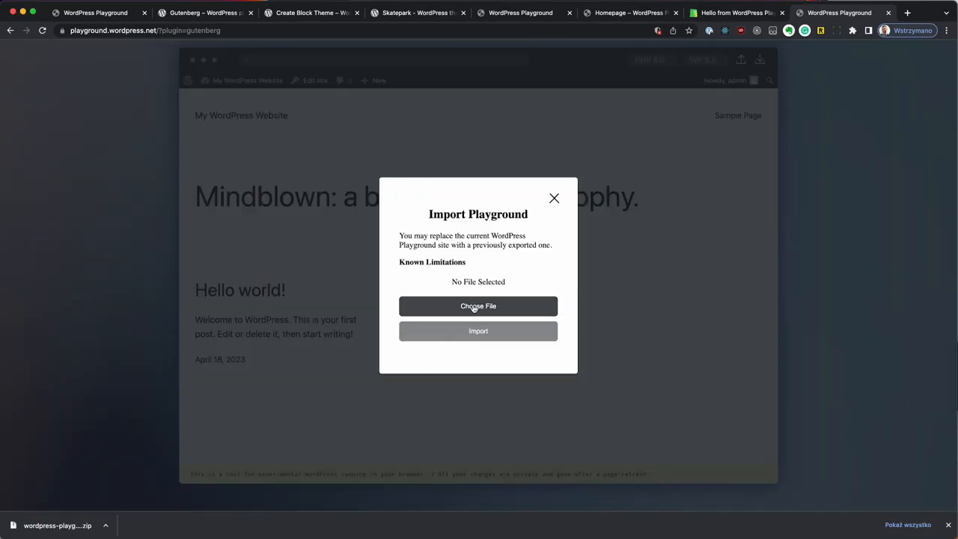
click(479, 305)
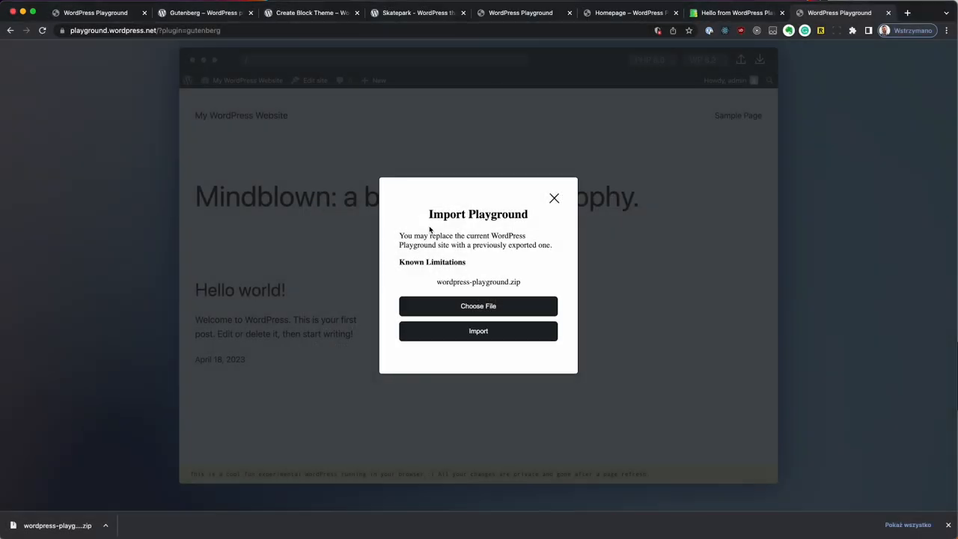
click(478, 330)
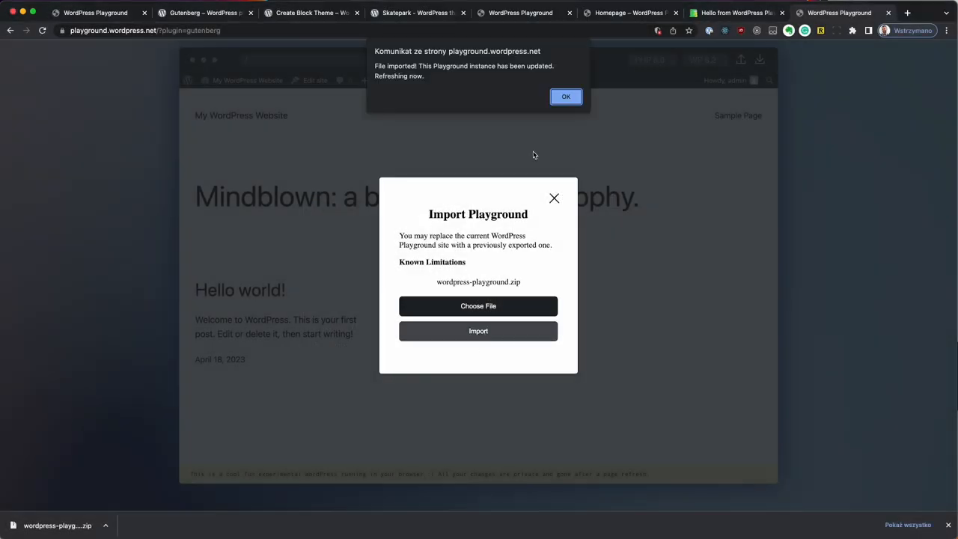
click(565, 96)
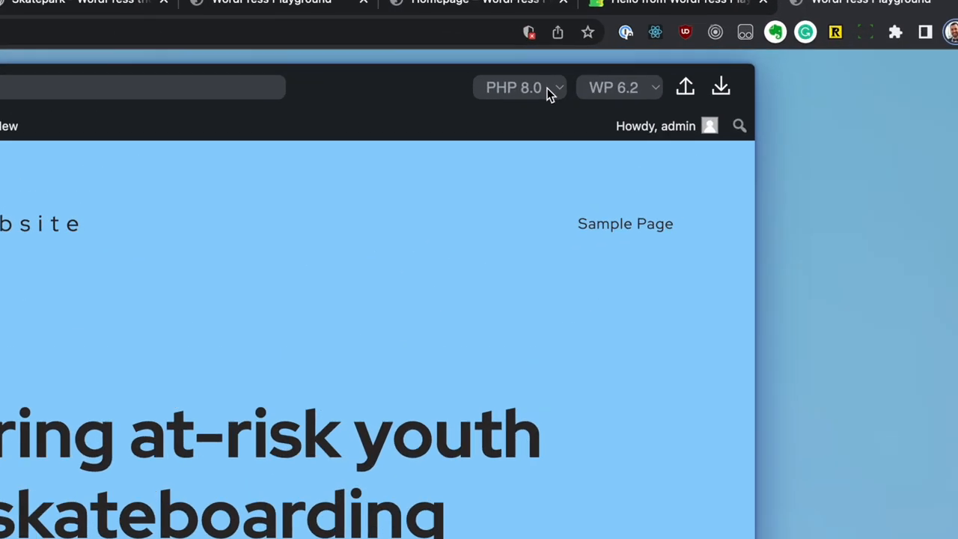
Switch the site to WordPress 6.0 and go to the theme upload page.
click(613, 87)
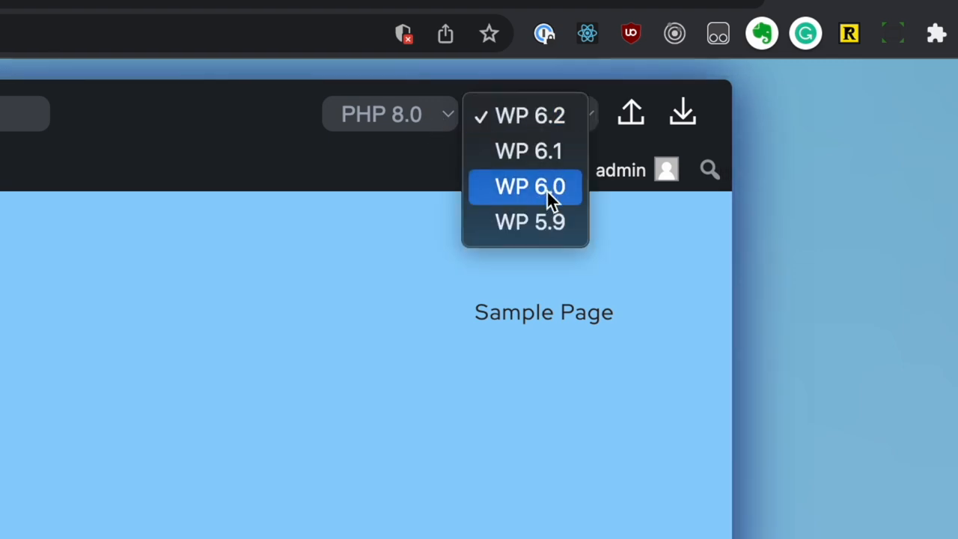
click(529, 185)
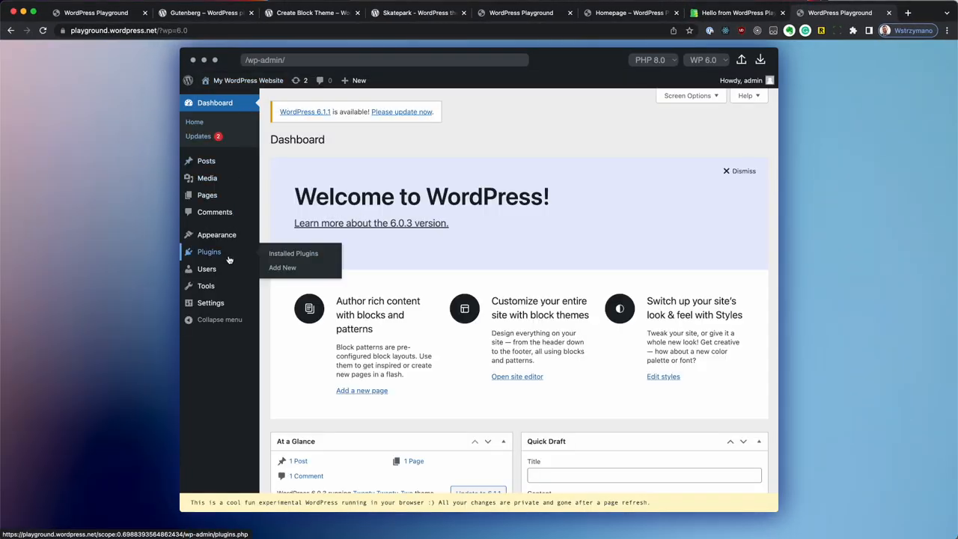
click(216, 233)
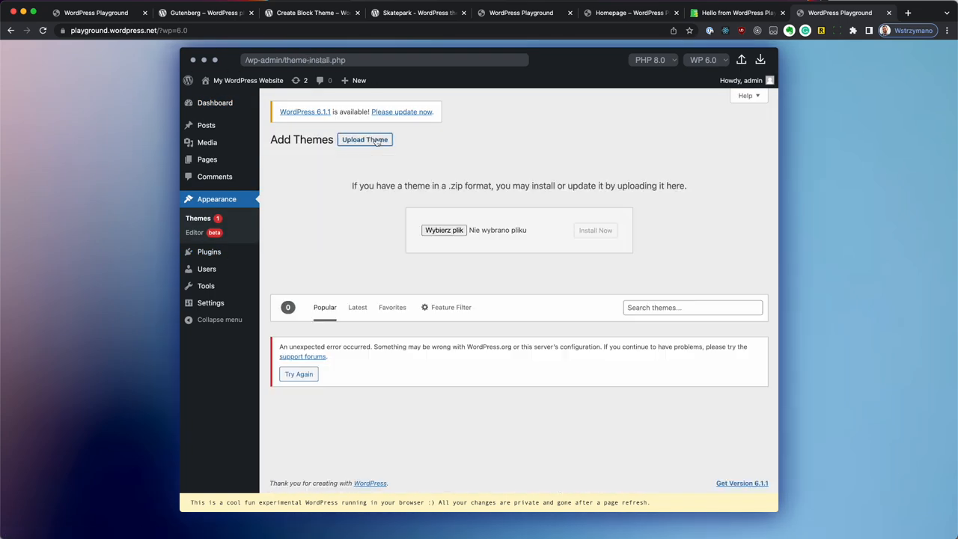
Install and activate the Skatepark theme from skatepark (1).zip, then return to the Dashboard.
click(442, 230)
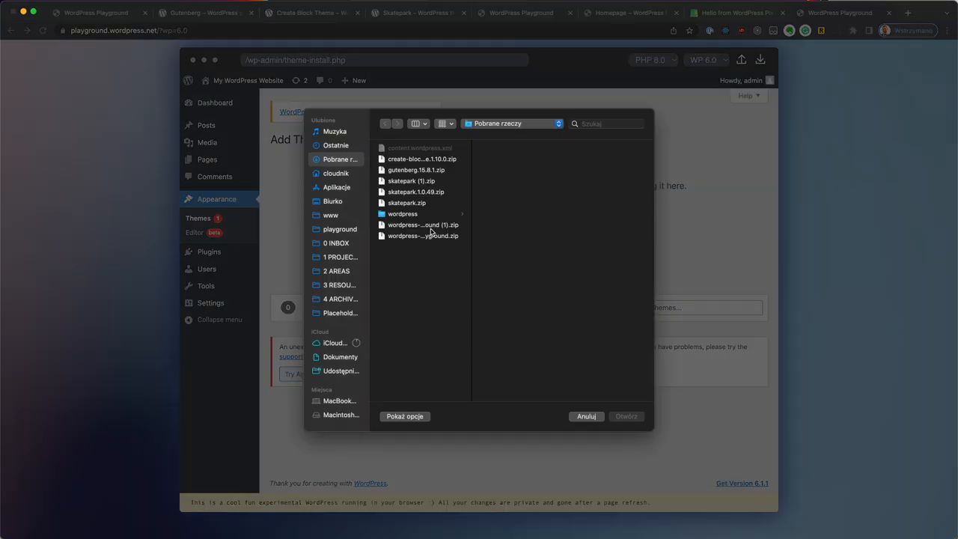
click(626, 416)
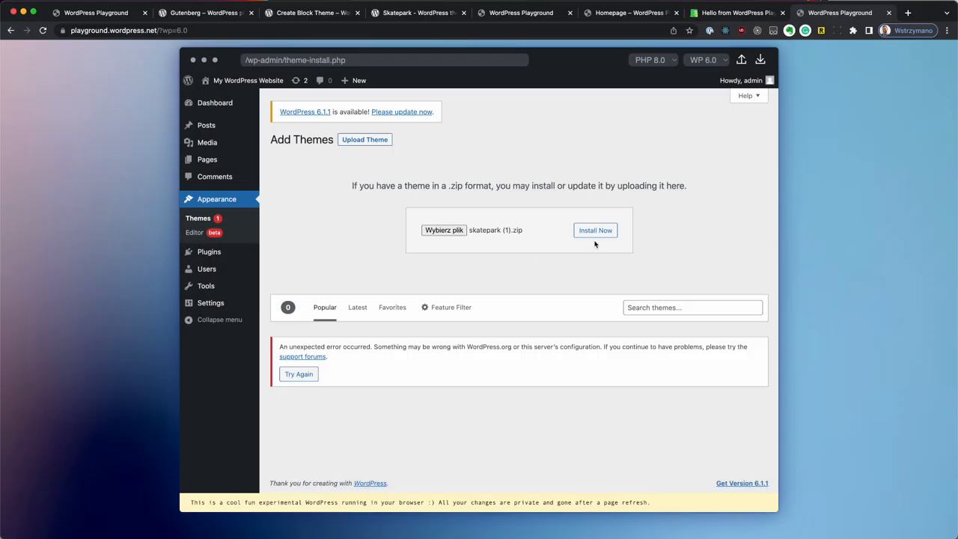
click(596, 230)
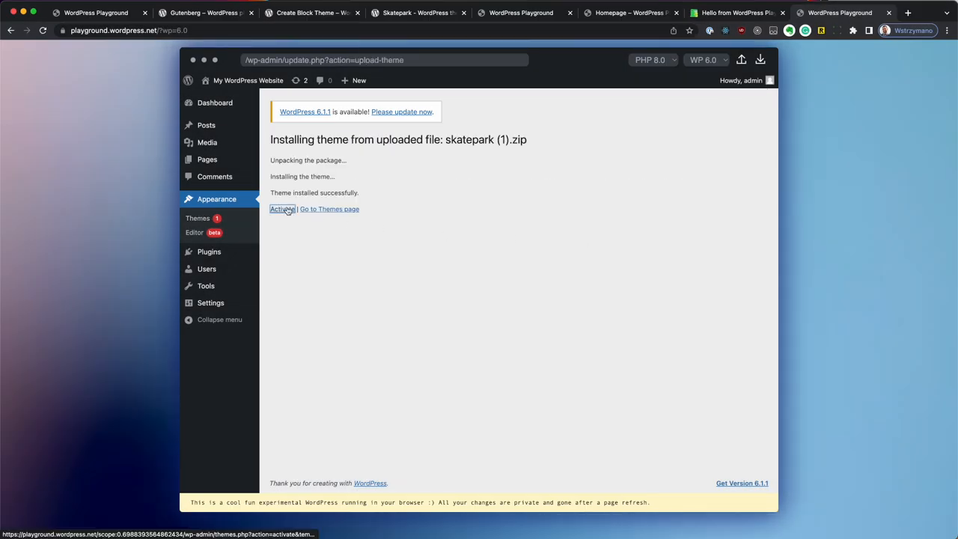
click(281, 209)
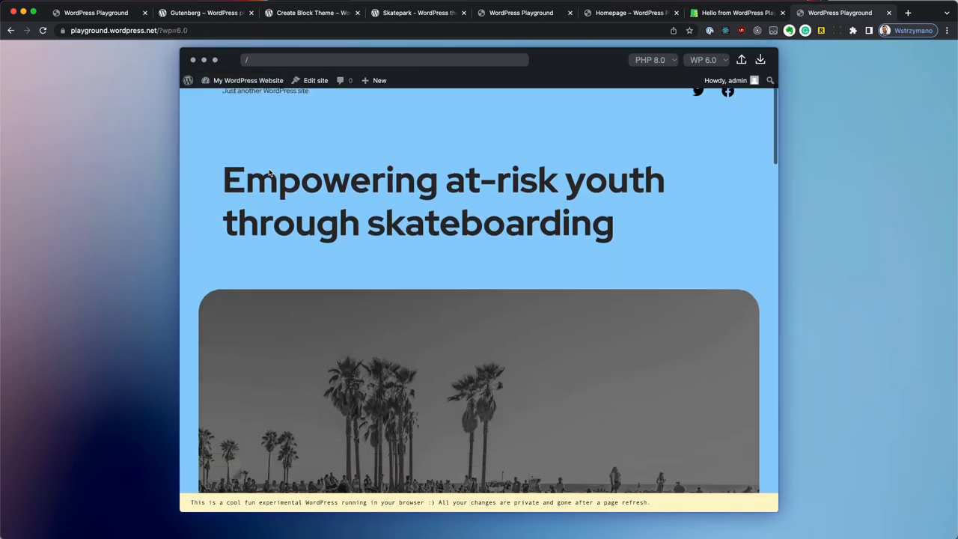
scroll(down, 3)
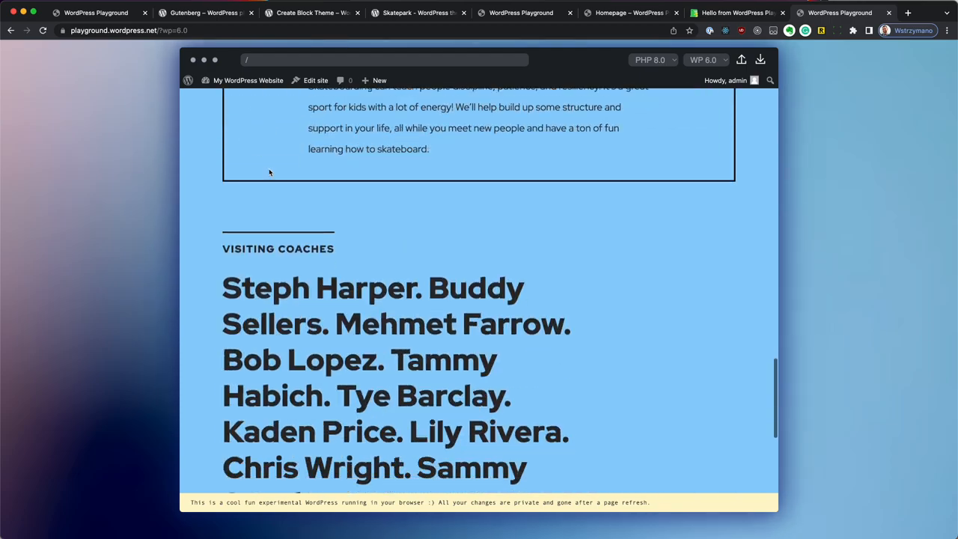
click(249, 81)
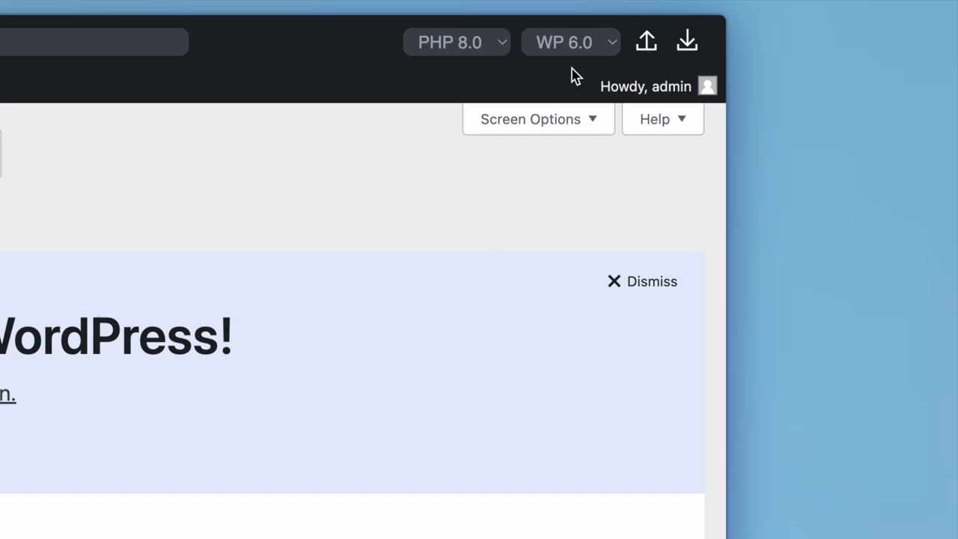
Switch the site to WordPress 5.9 and go to the theme upload page.
click(570, 41)
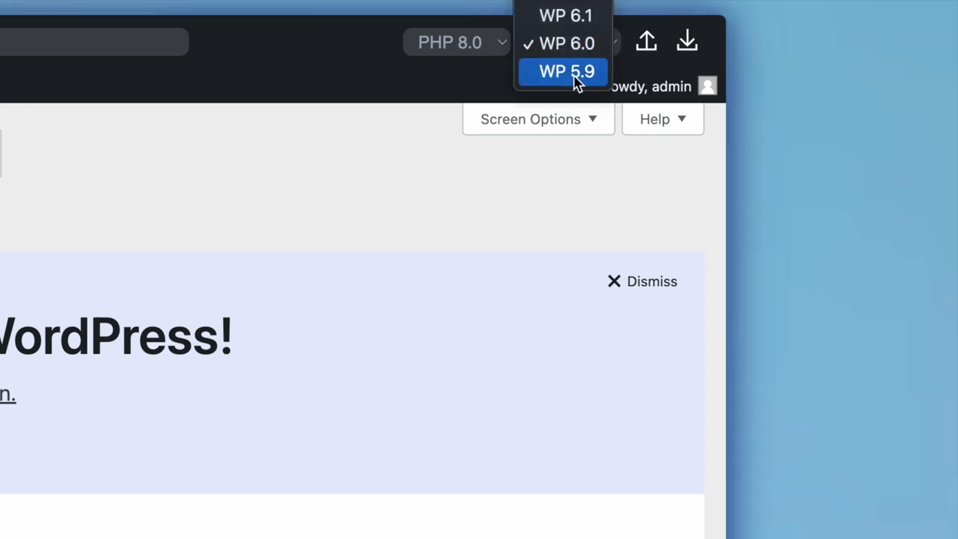
click(565, 72)
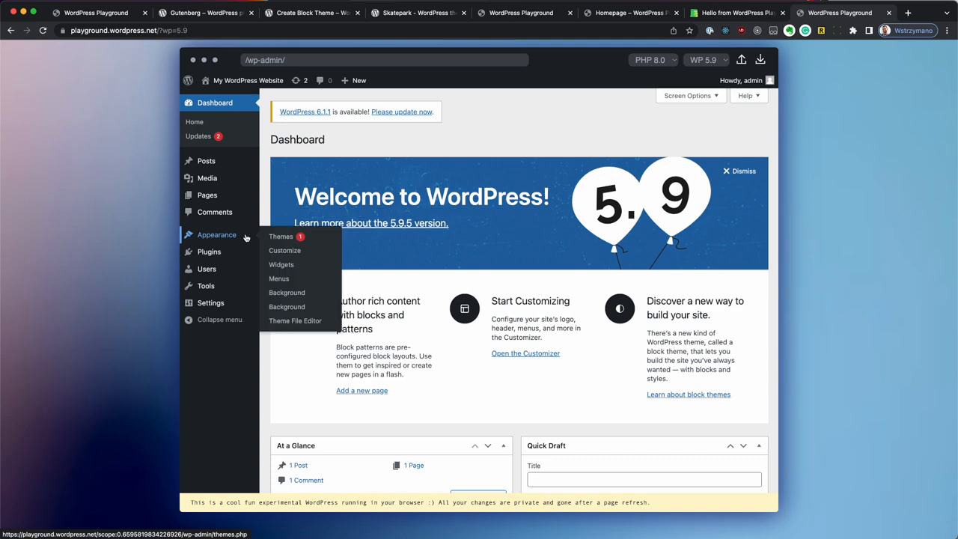
click(281, 236)
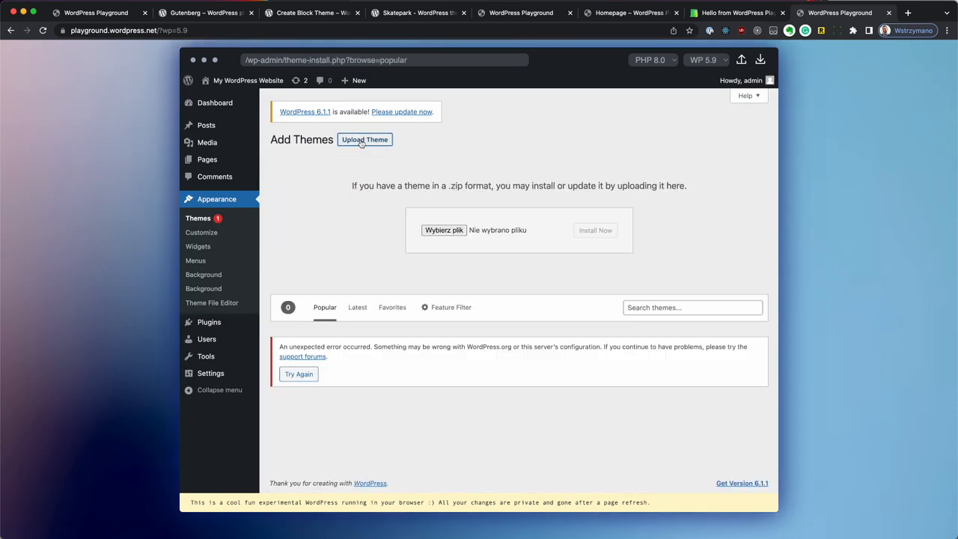
Attempt installing skatepark (1).zip, which fails since the theme requires WordPress 6.0.
click(443, 230)
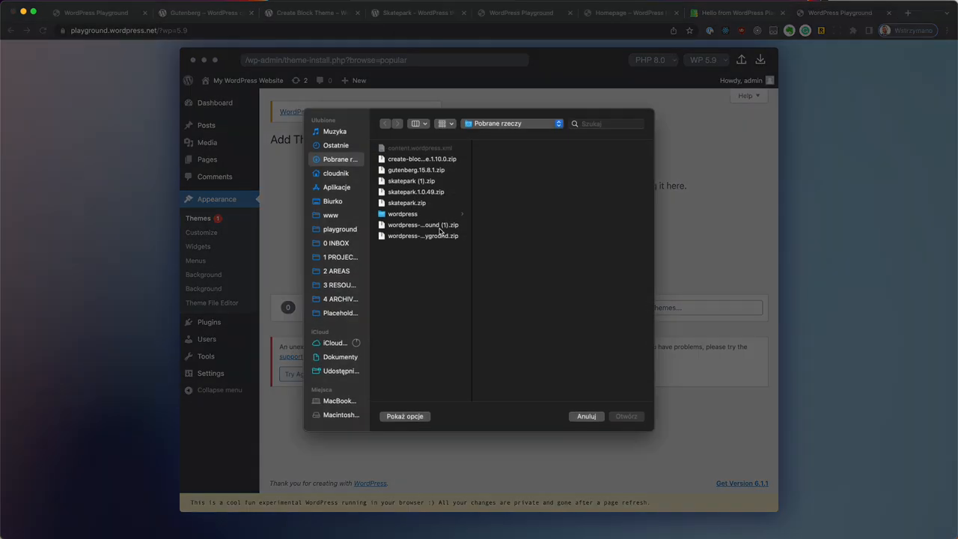
click(626, 416)
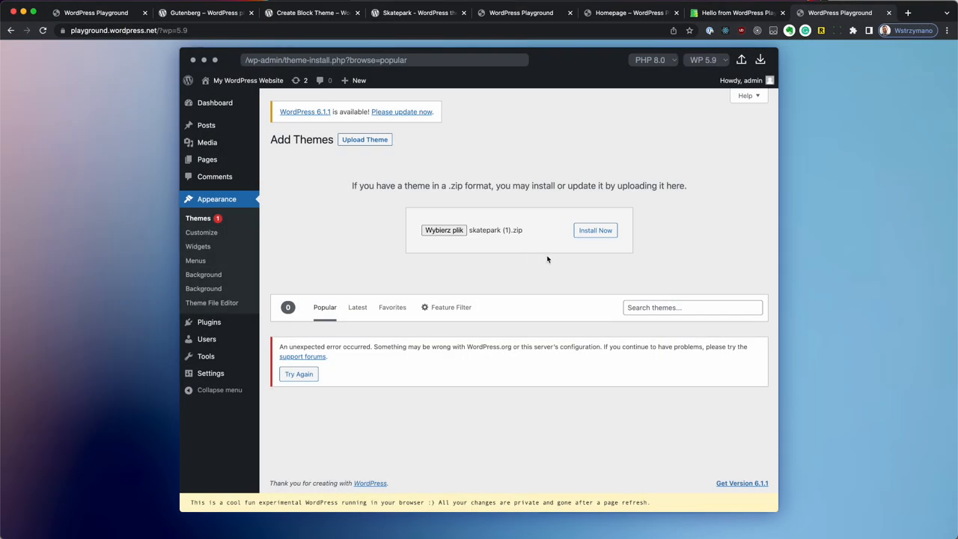
click(595, 230)
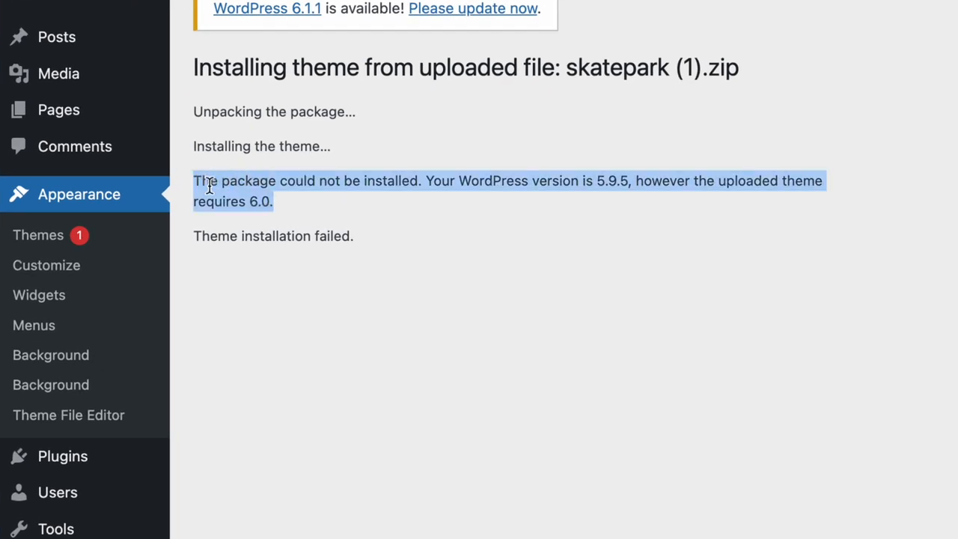
mouse_move(377, 212)
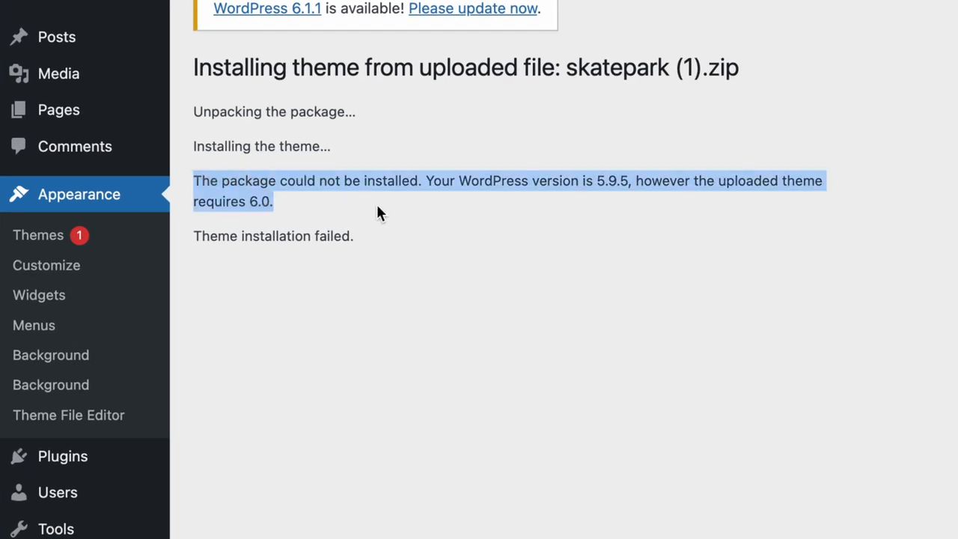